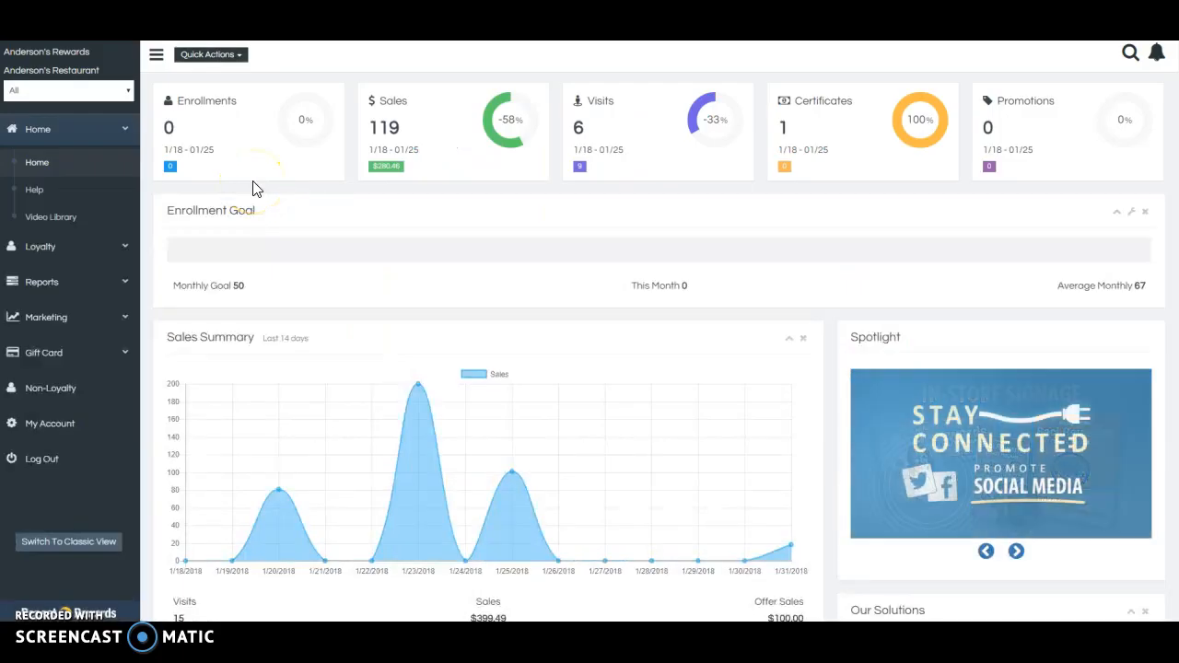
mouse_move(256, 184)
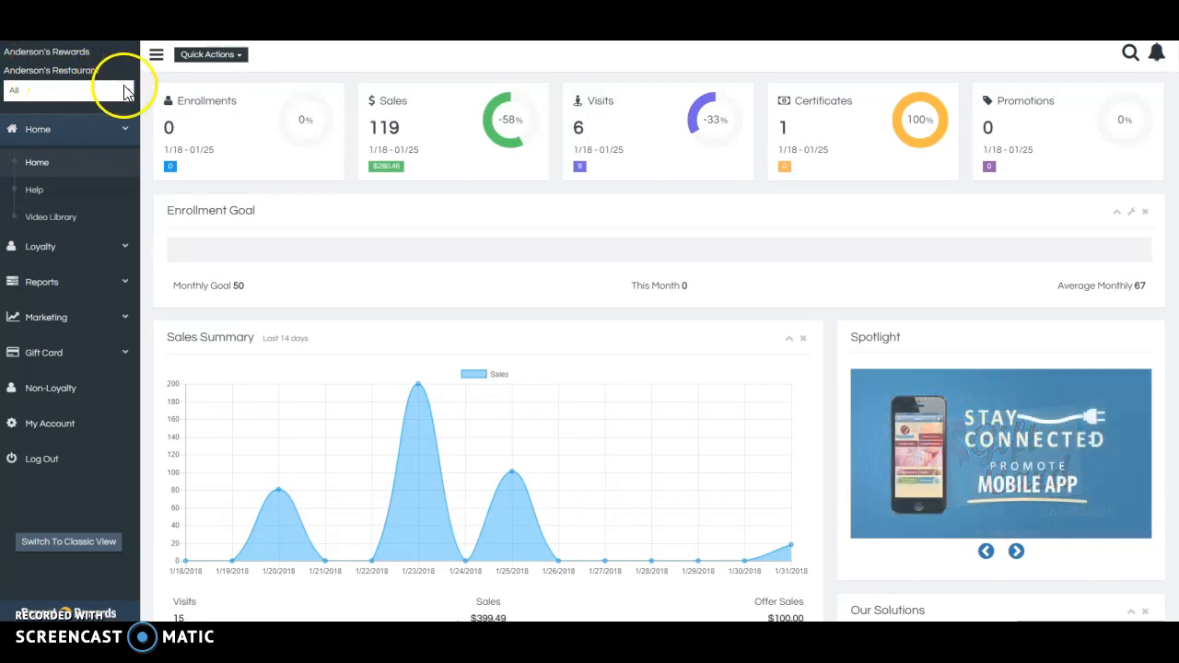
- Show the restaurant locations list and the member search and transaction shortcuts
click(70, 90)
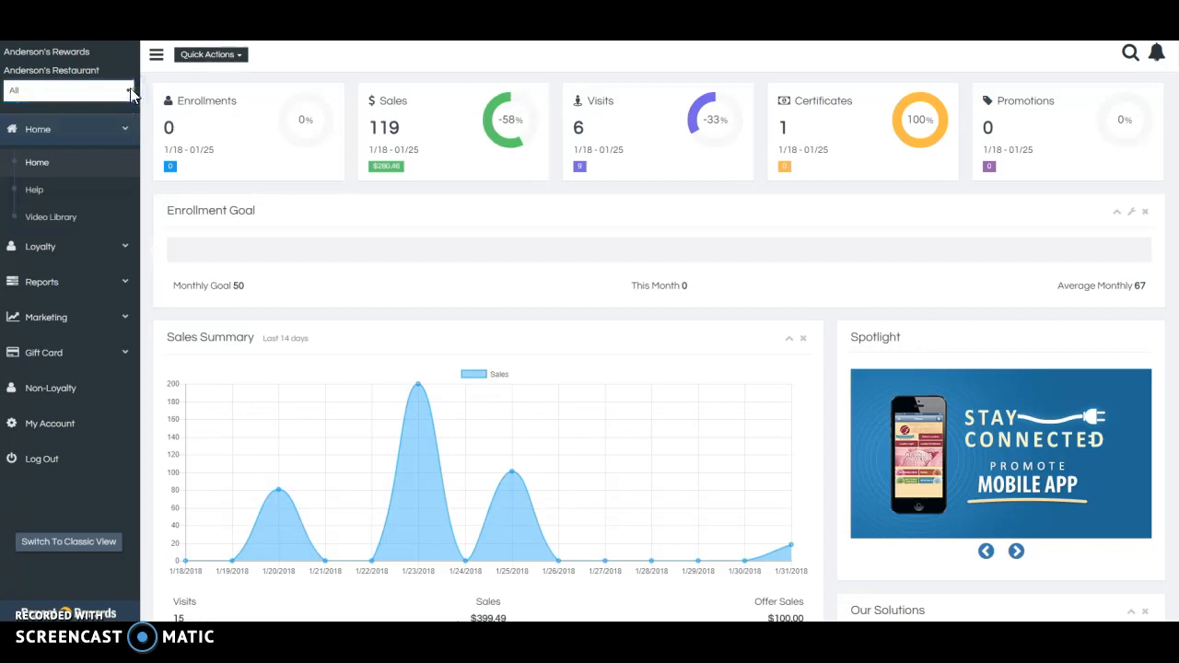
click(64, 91)
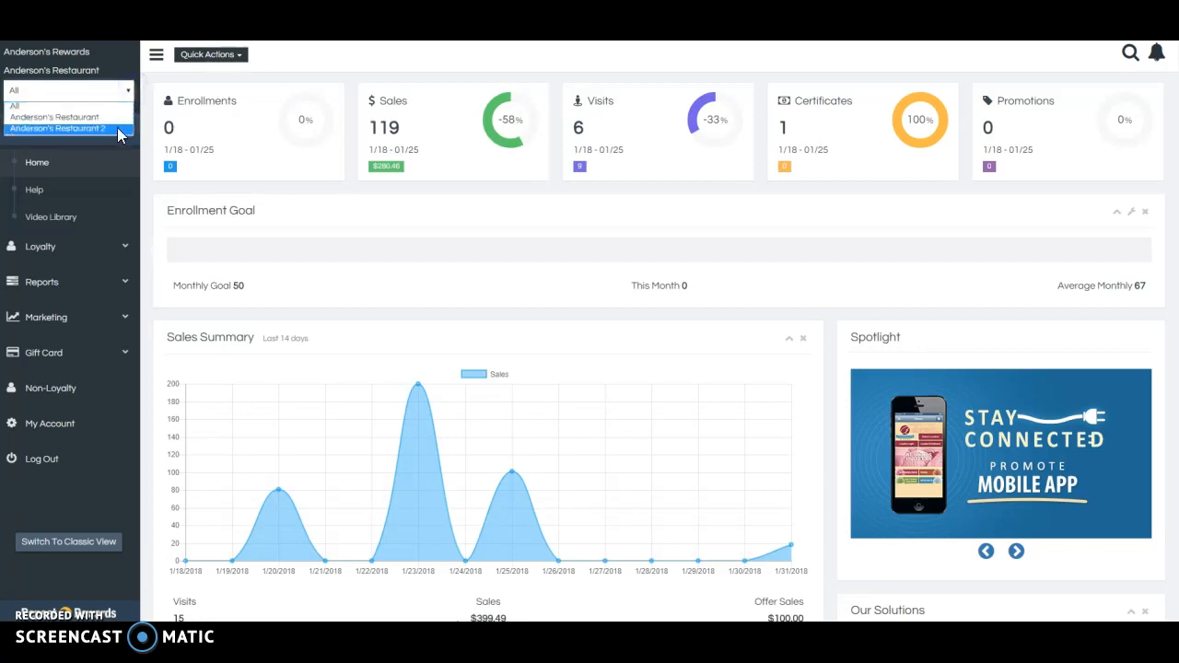
mouse_move(56, 118)
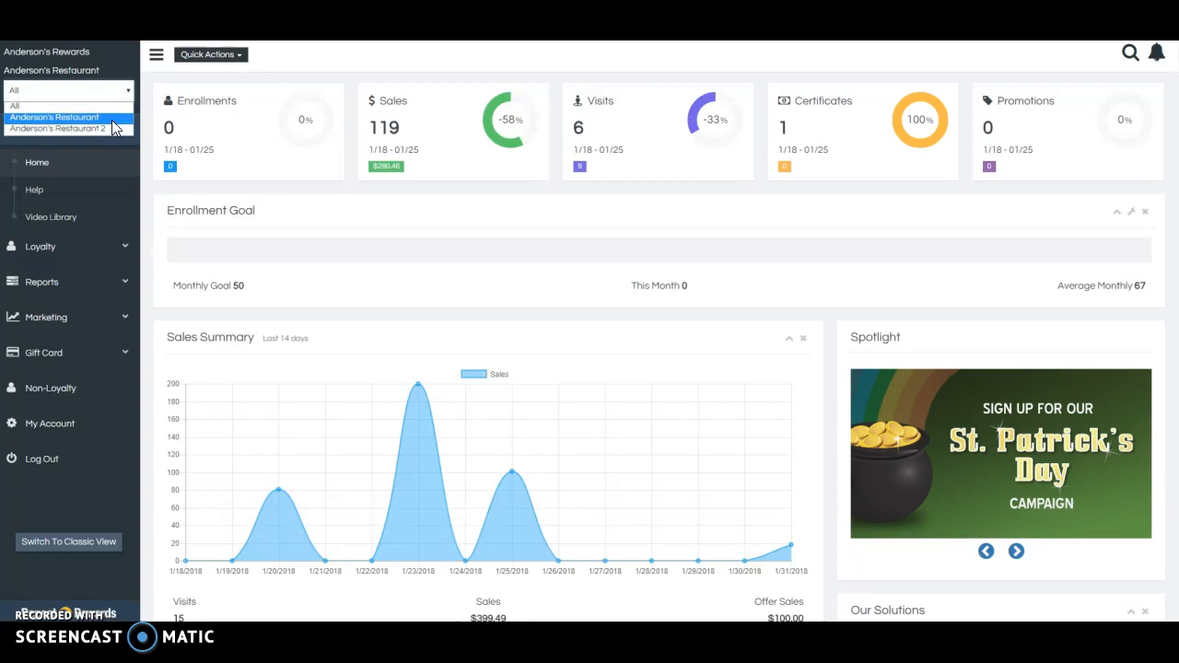
mouse_move(65, 103)
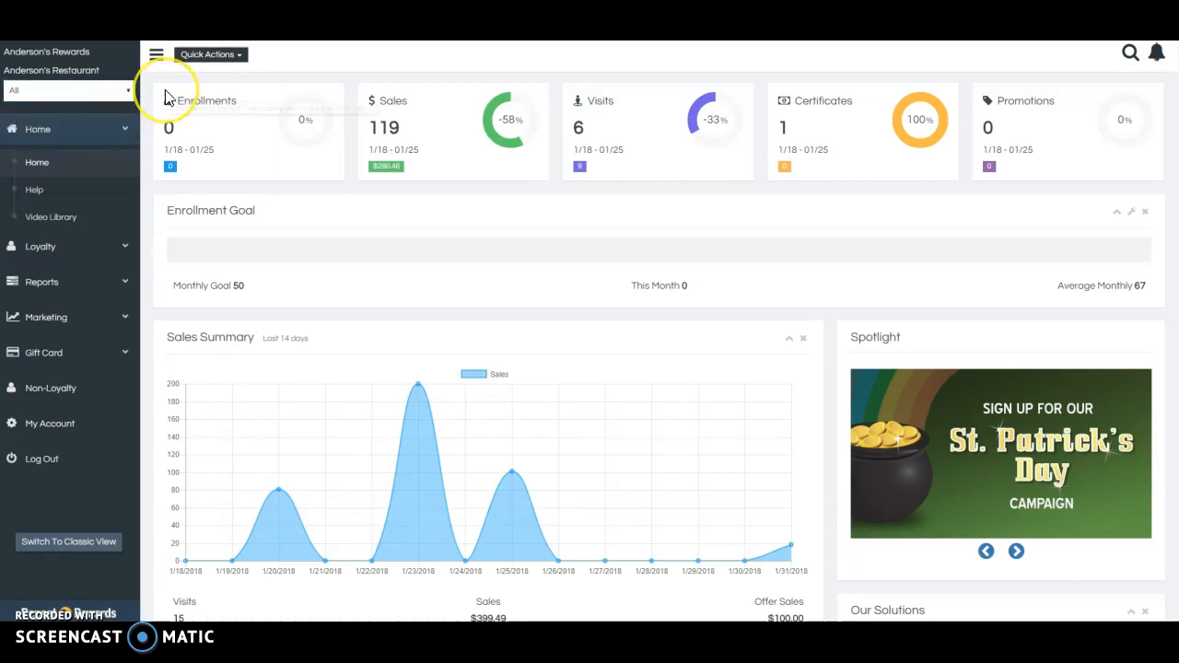
mouse_move(219, 72)
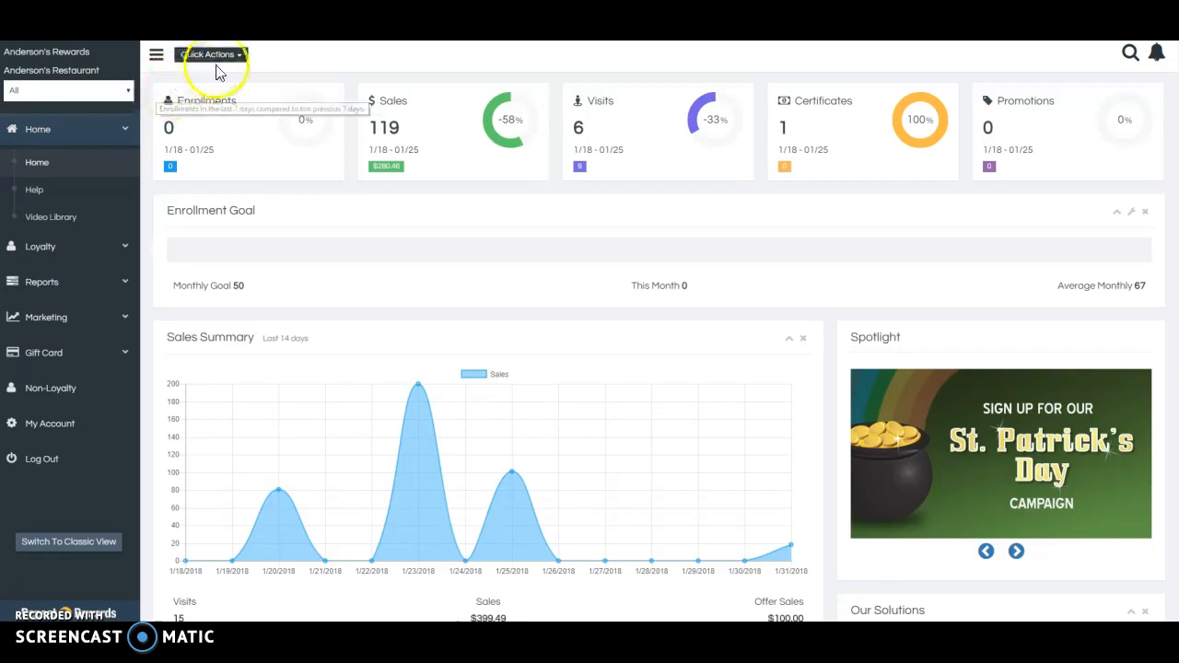
click(210, 53)
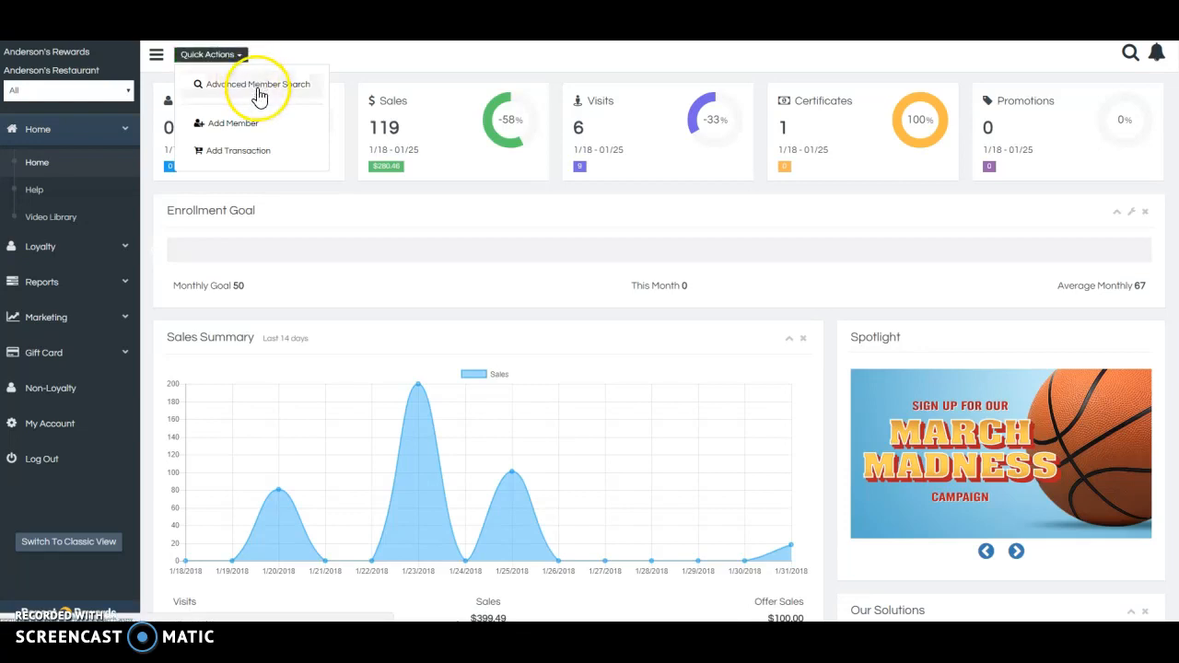
mouse_move(287, 103)
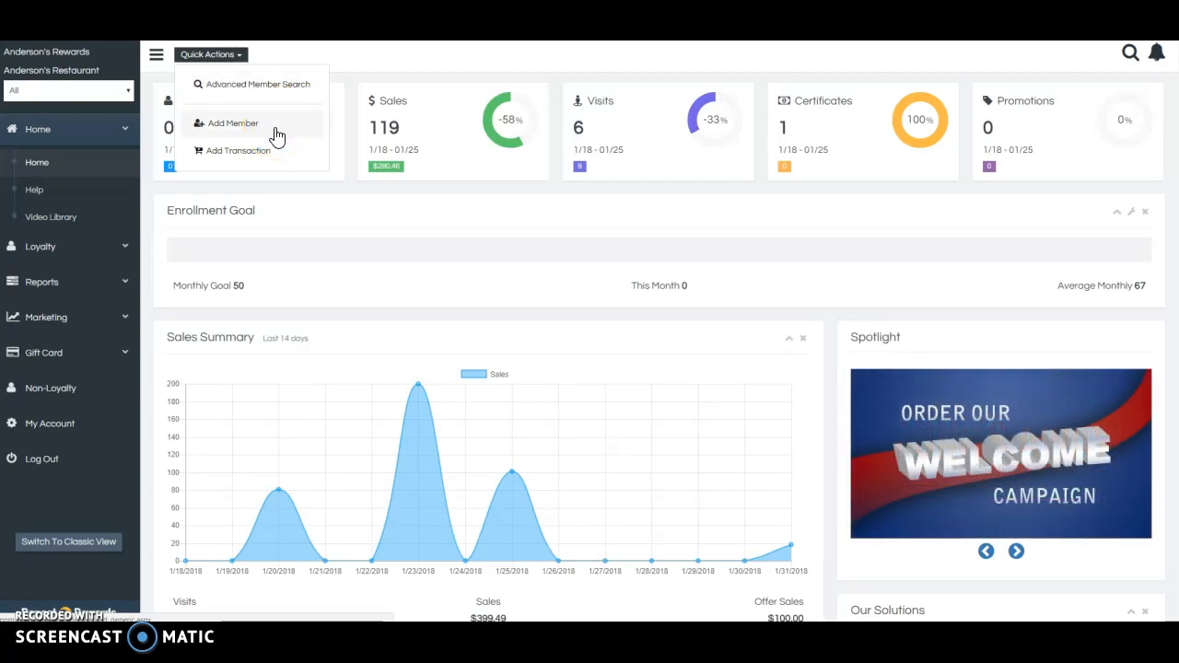
mouse_move(261, 158)
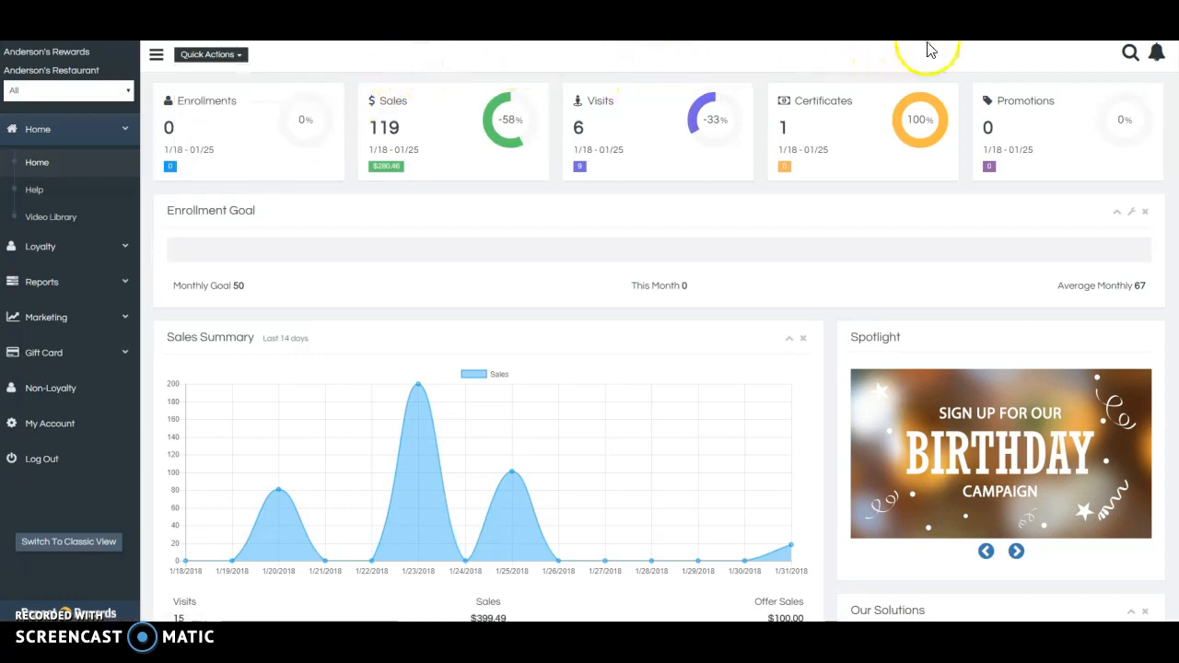
mouse_move(1131, 51)
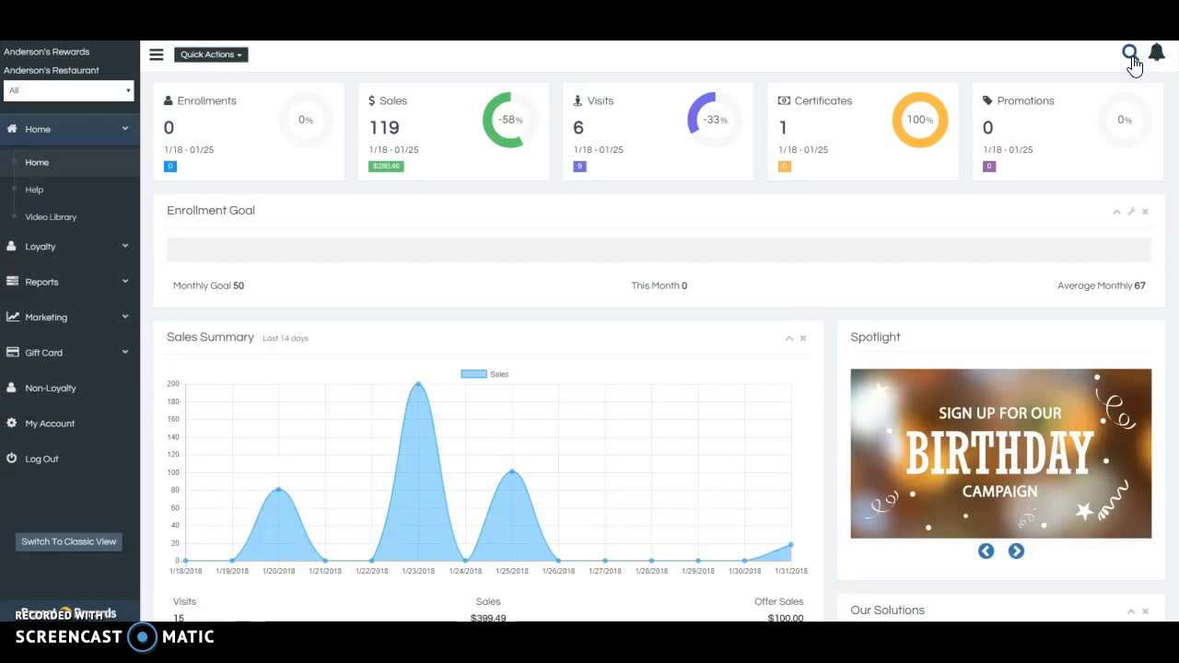
- Open and close the member search, then show the alerts, bonus specials and news panel
click(1131, 52)
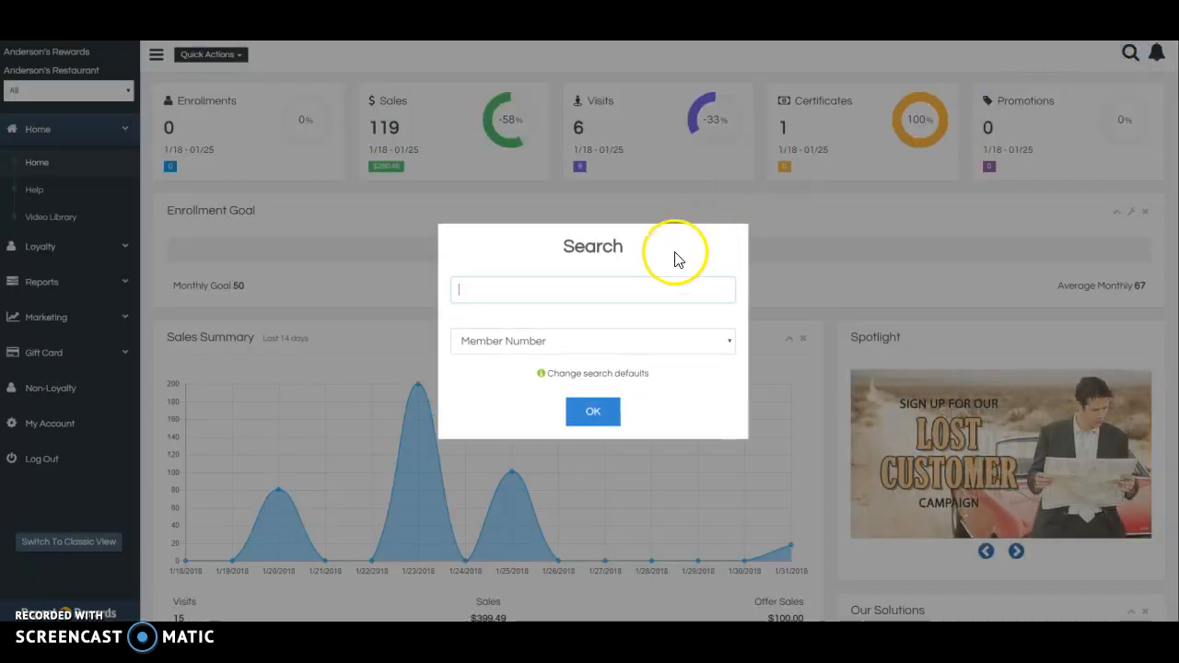
mouse_move(615, 330)
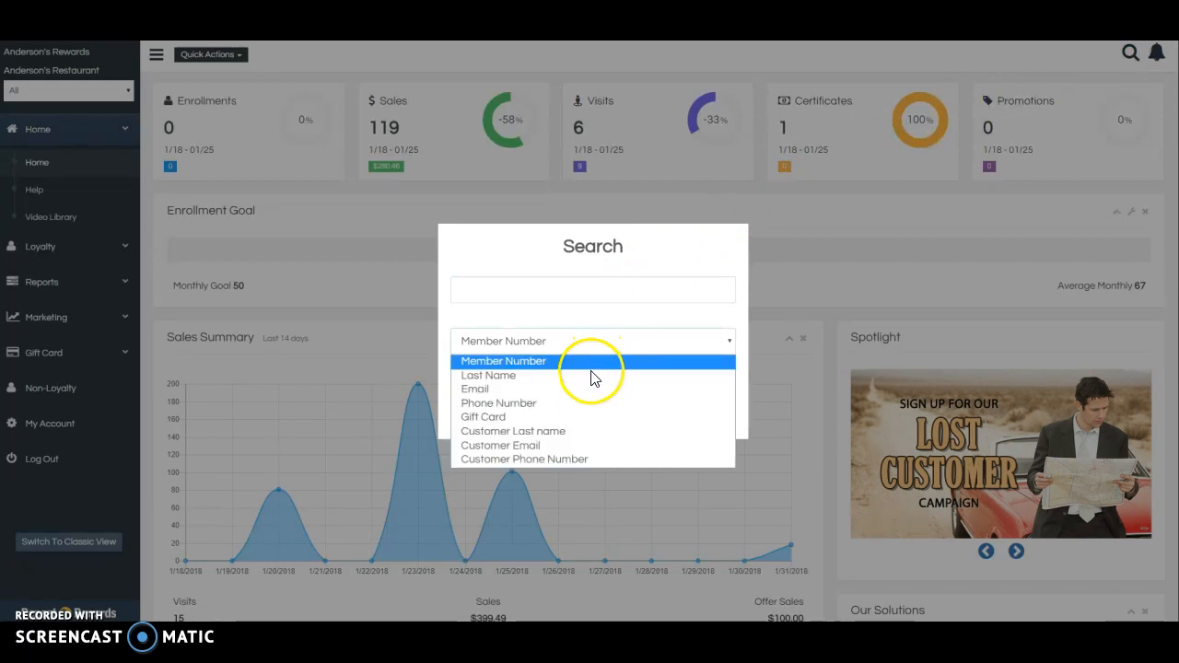
mouse_move(556, 459)
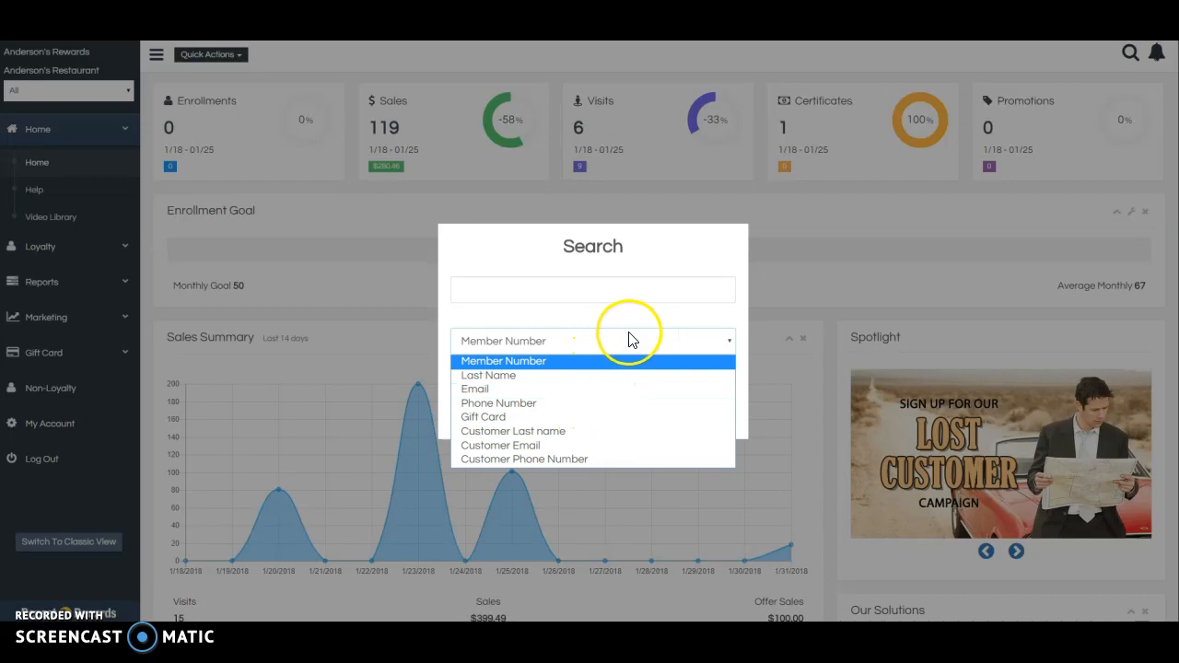
click(505, 359)
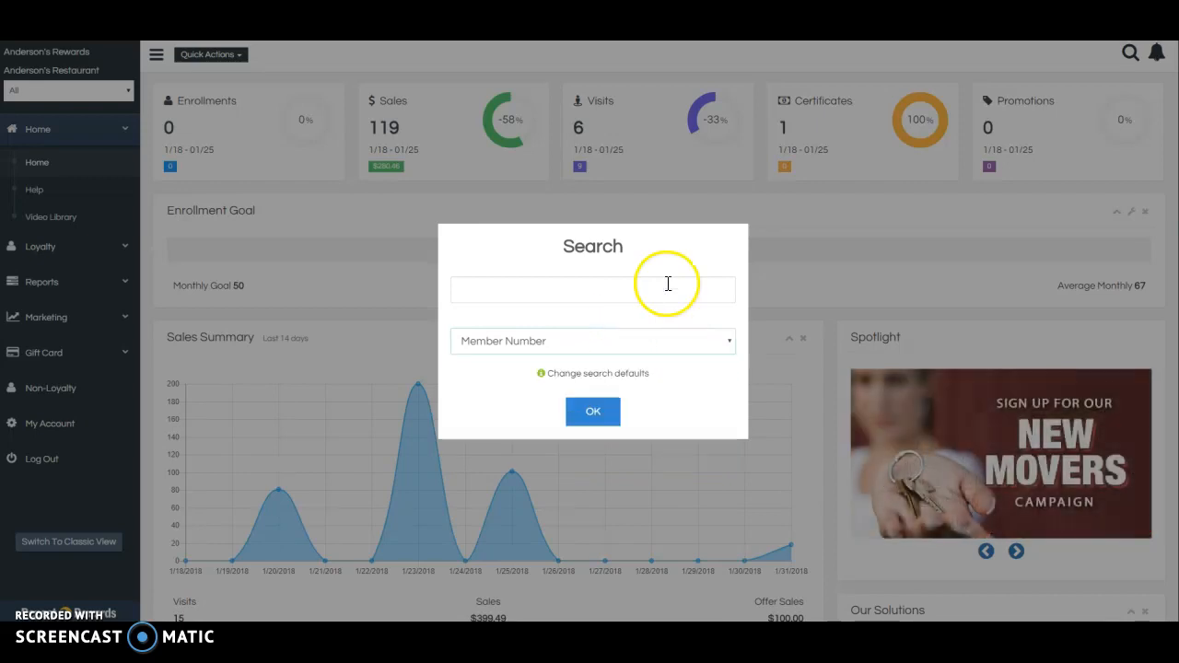
mouse_move(1134, 85)
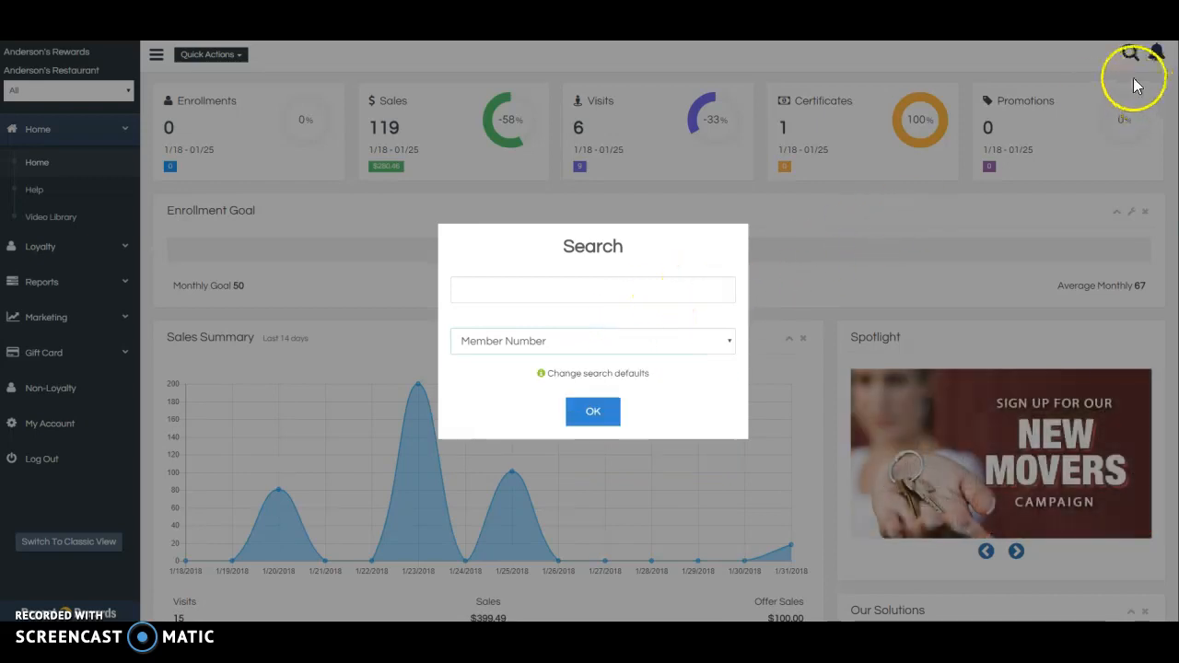
click(1131, 54)
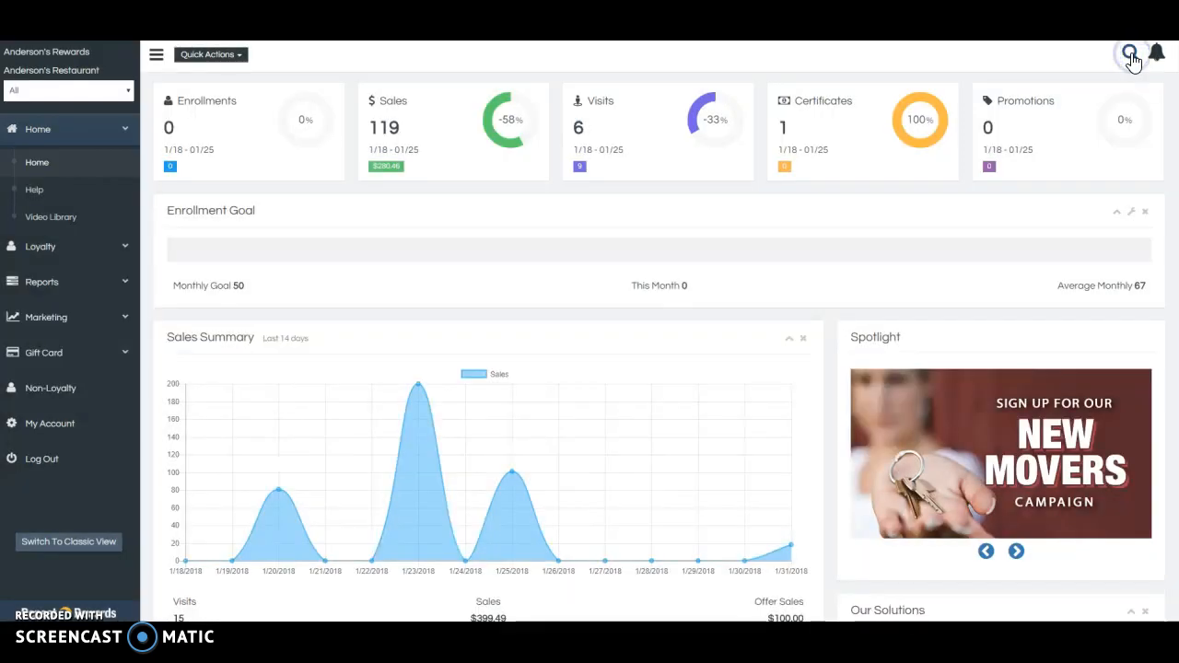
mouse_move(1157, 51)
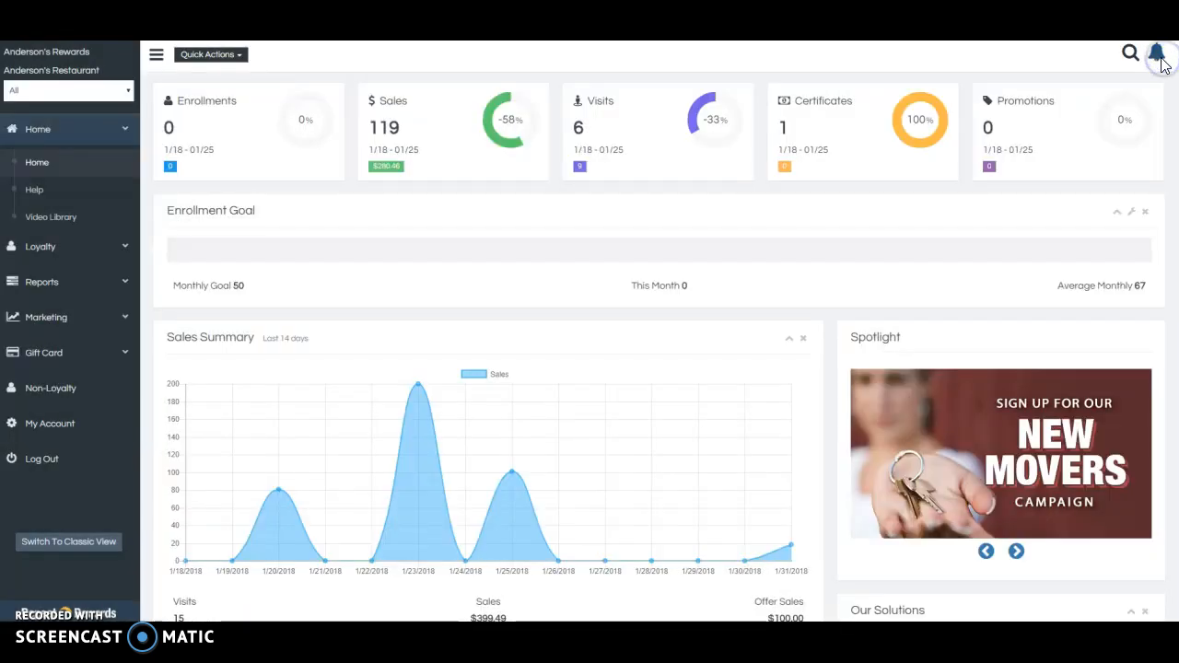
click(1156, 53)
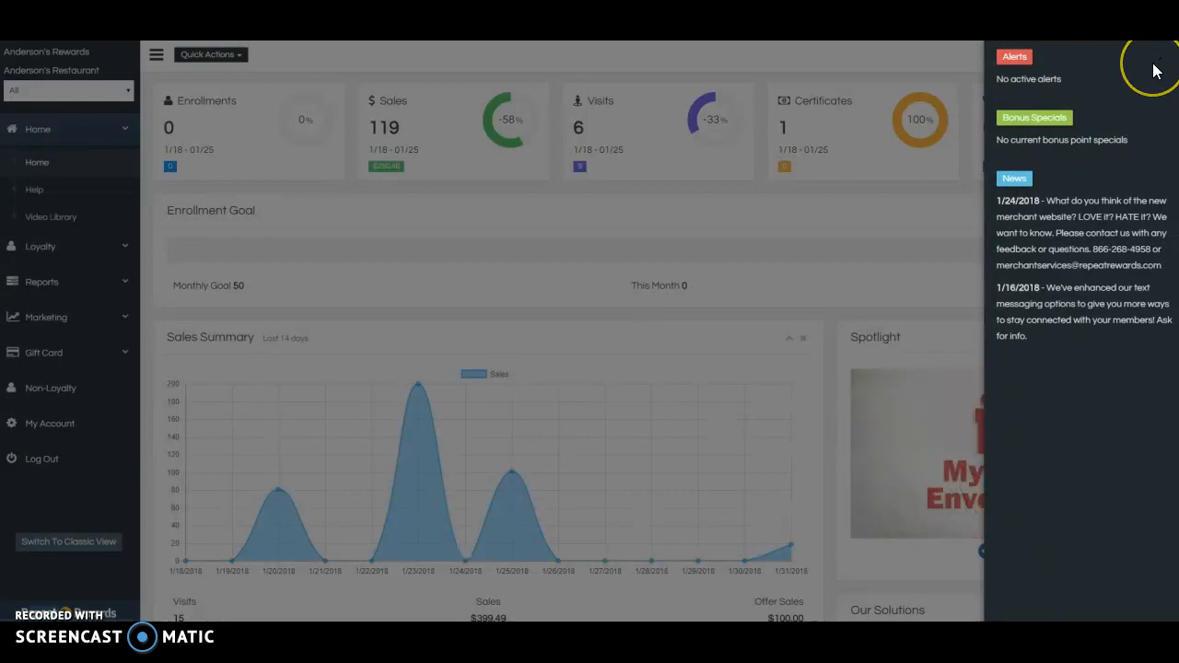
mouse_move(1153, 72)
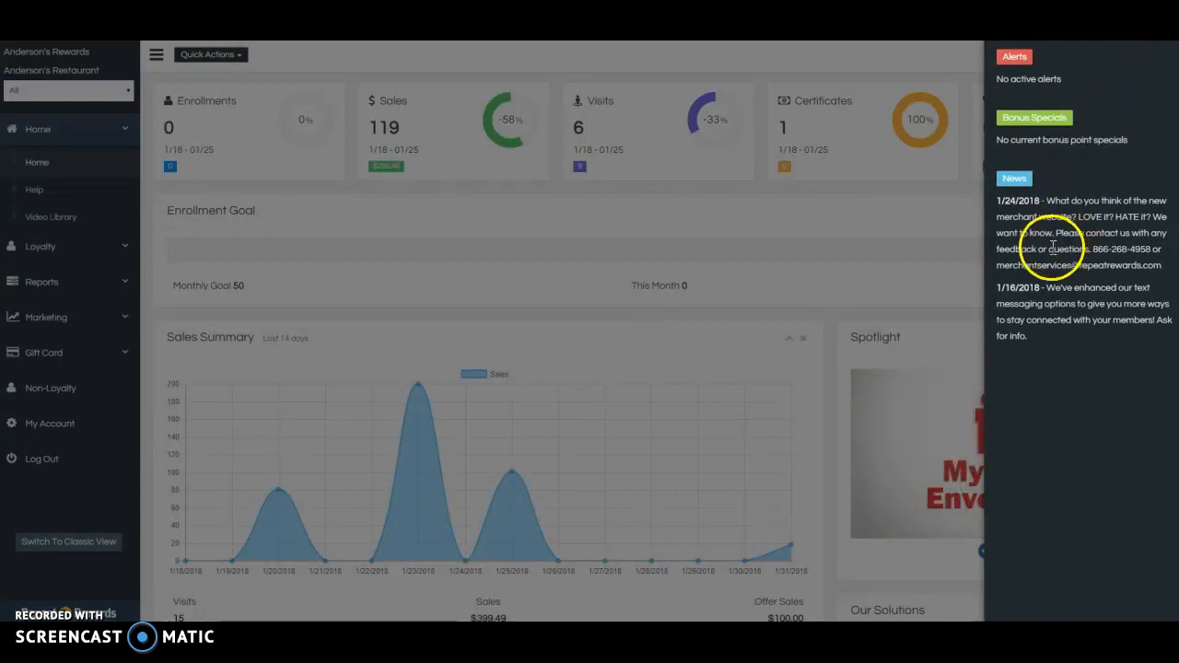
mouse_move(1046, 170)
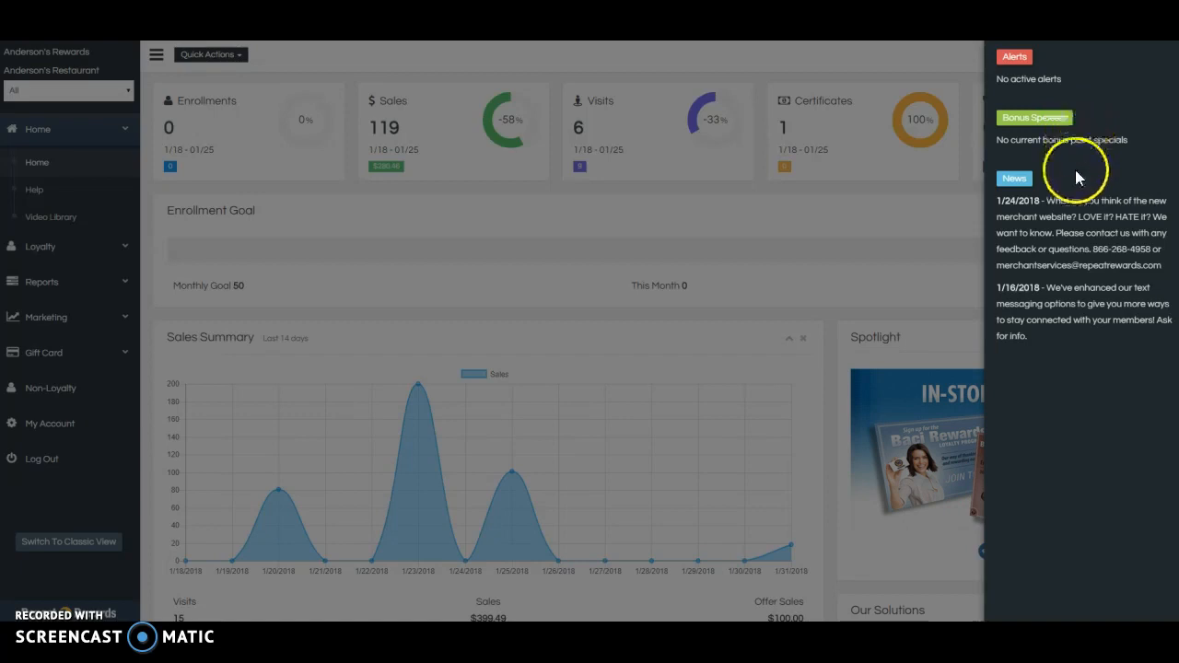
mouse_move(1031, 287)
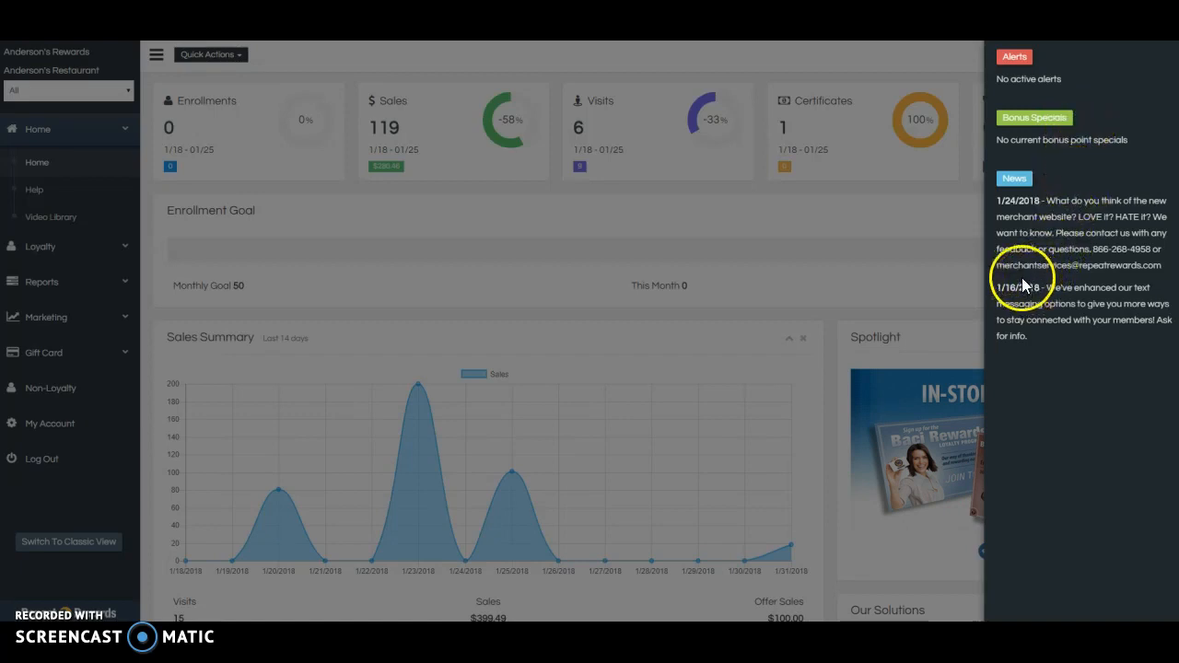
mouse_move(932, 214)
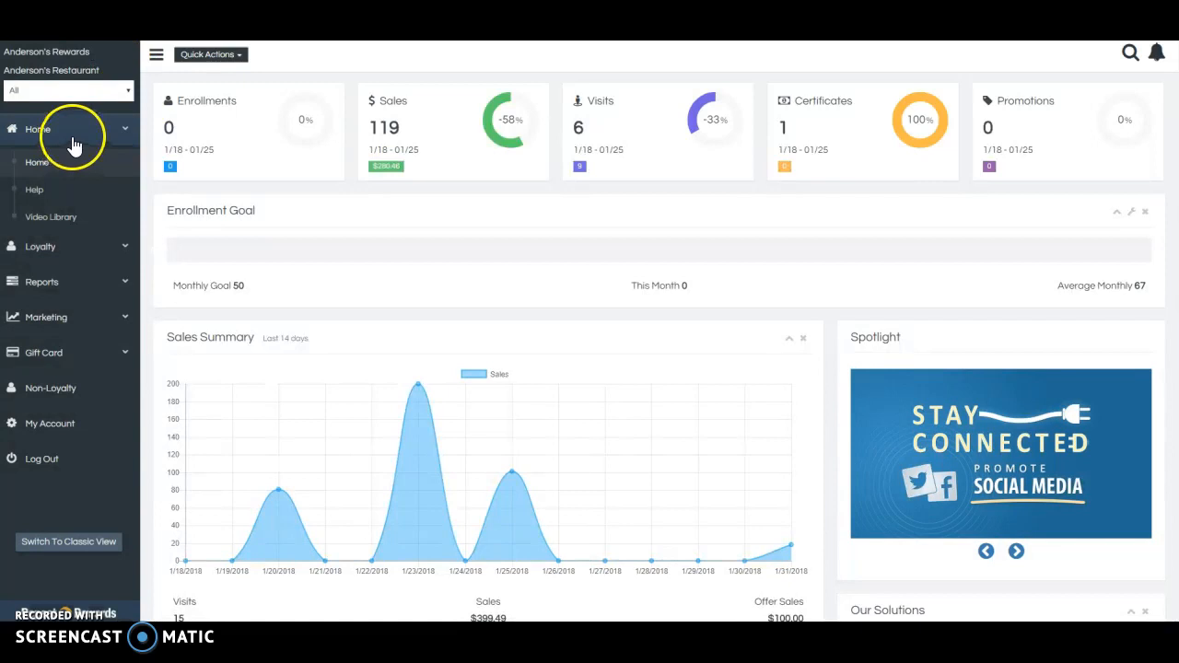
mouse_move(83, 139)
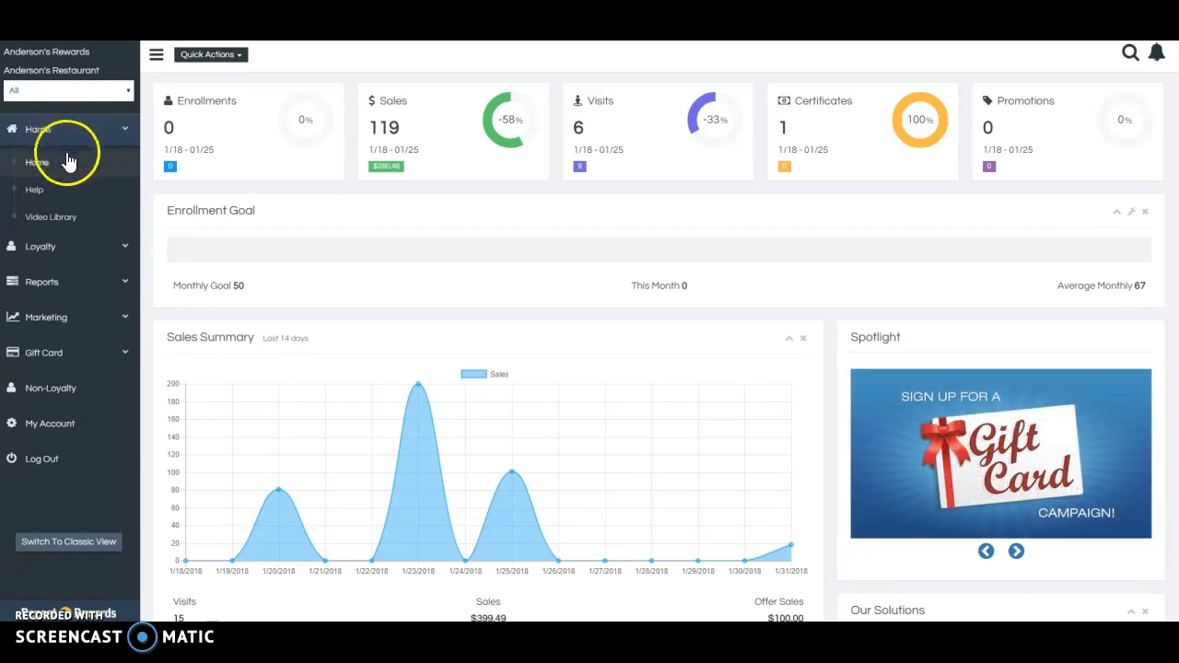
mouse_move(89, 246)
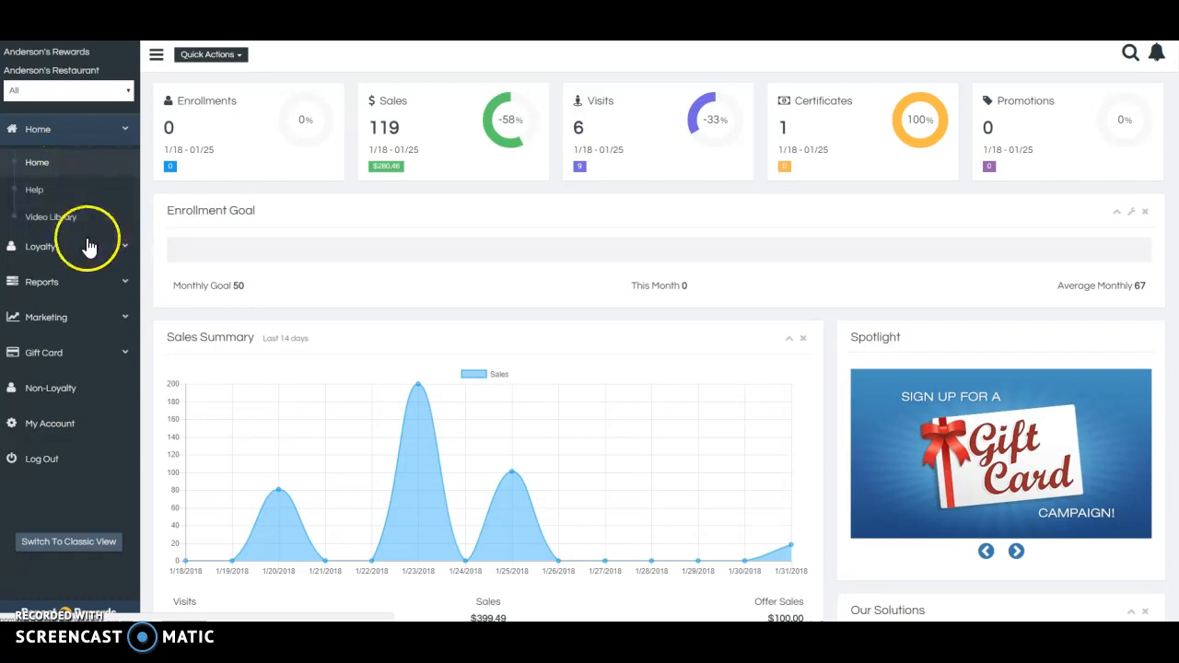
mouse_move(180, 256)
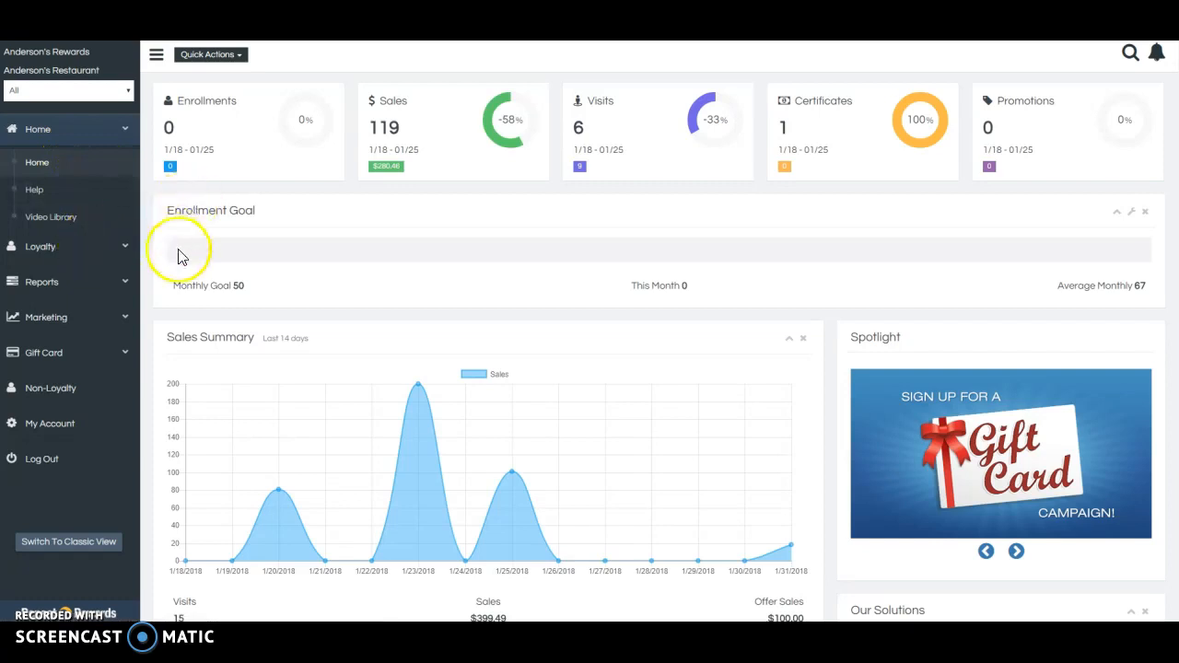
mouse_move(111, 240)
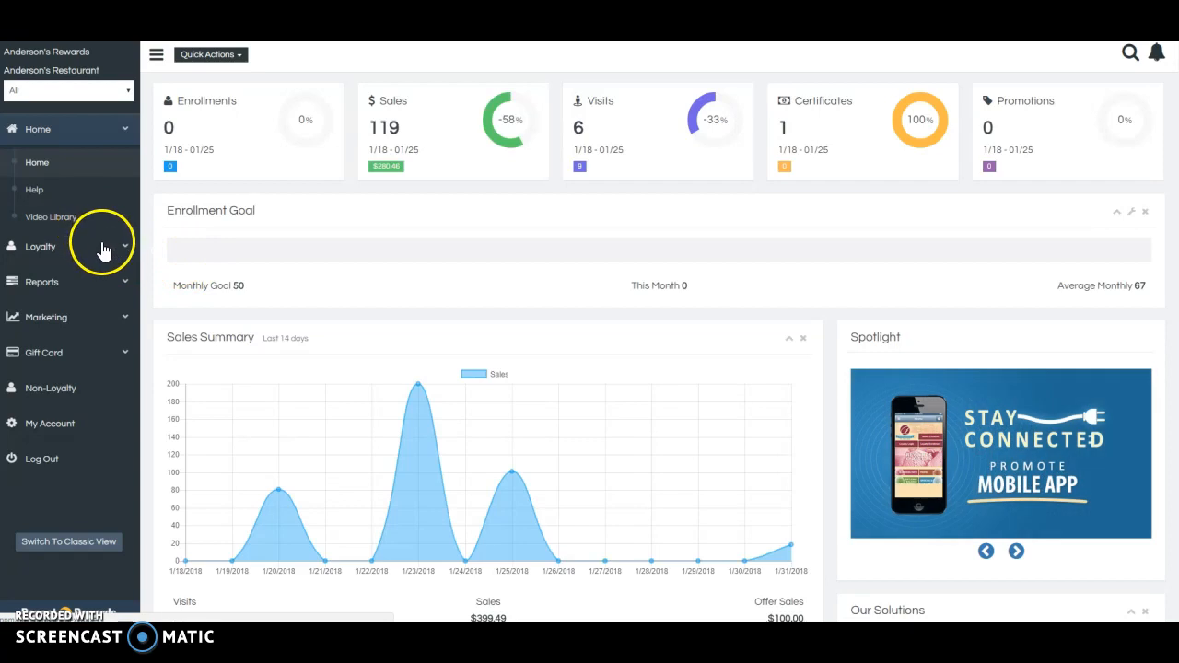
click(41, 246)
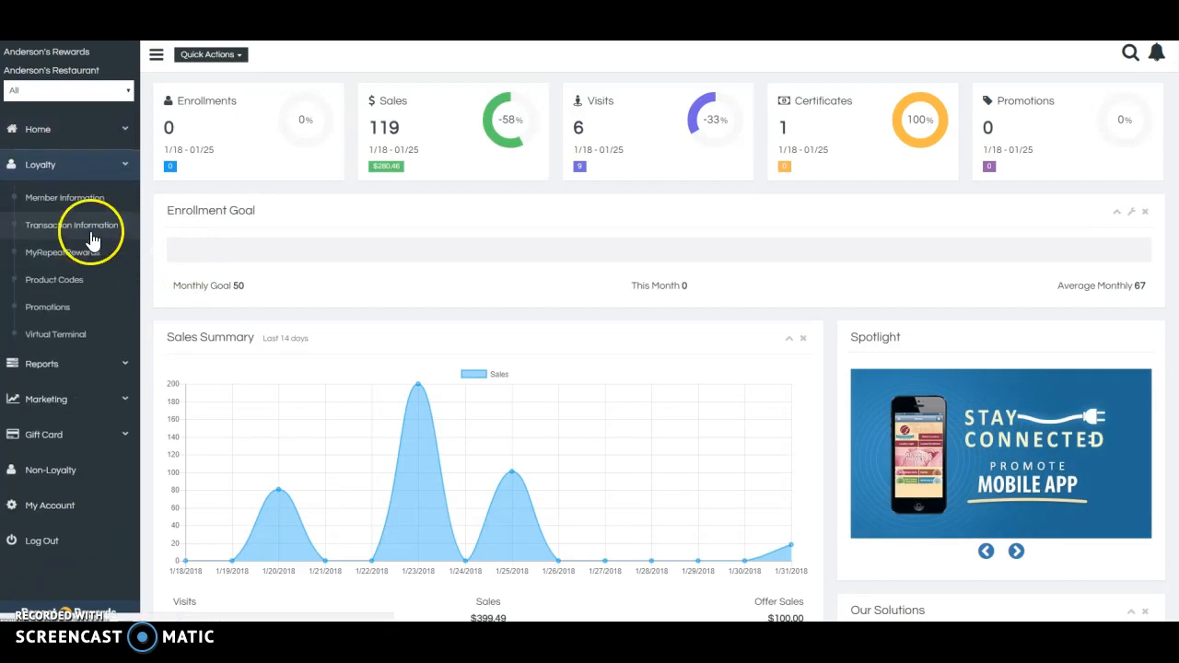
mouse_move(75, 225)
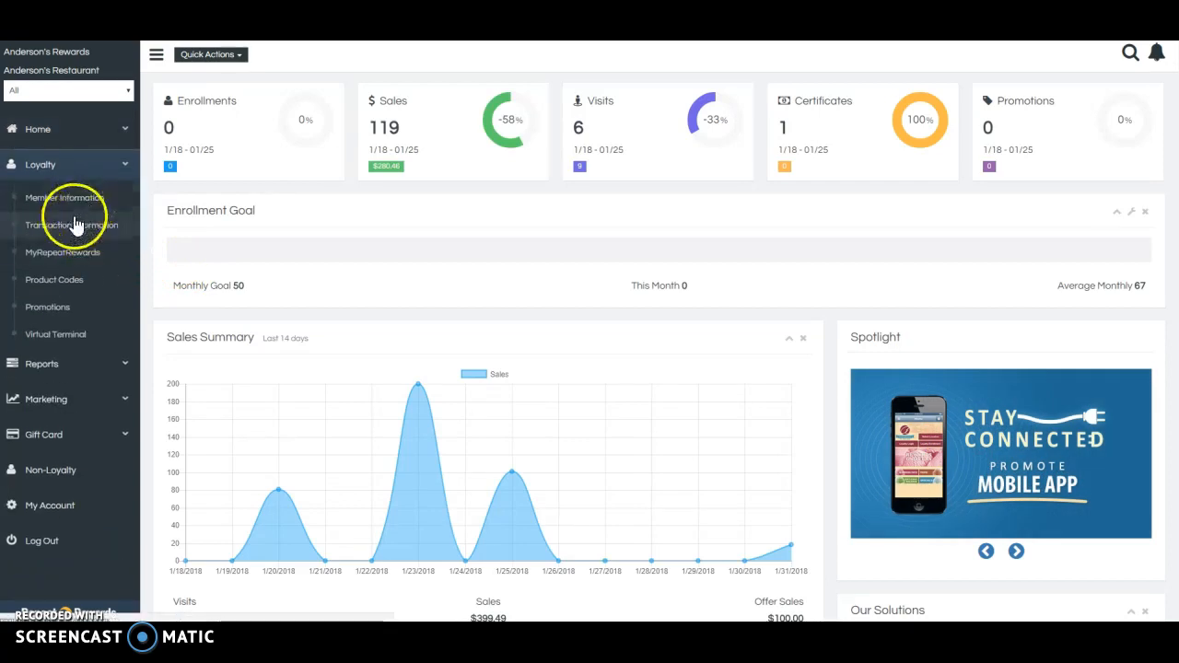
mouse_move(53, 280)
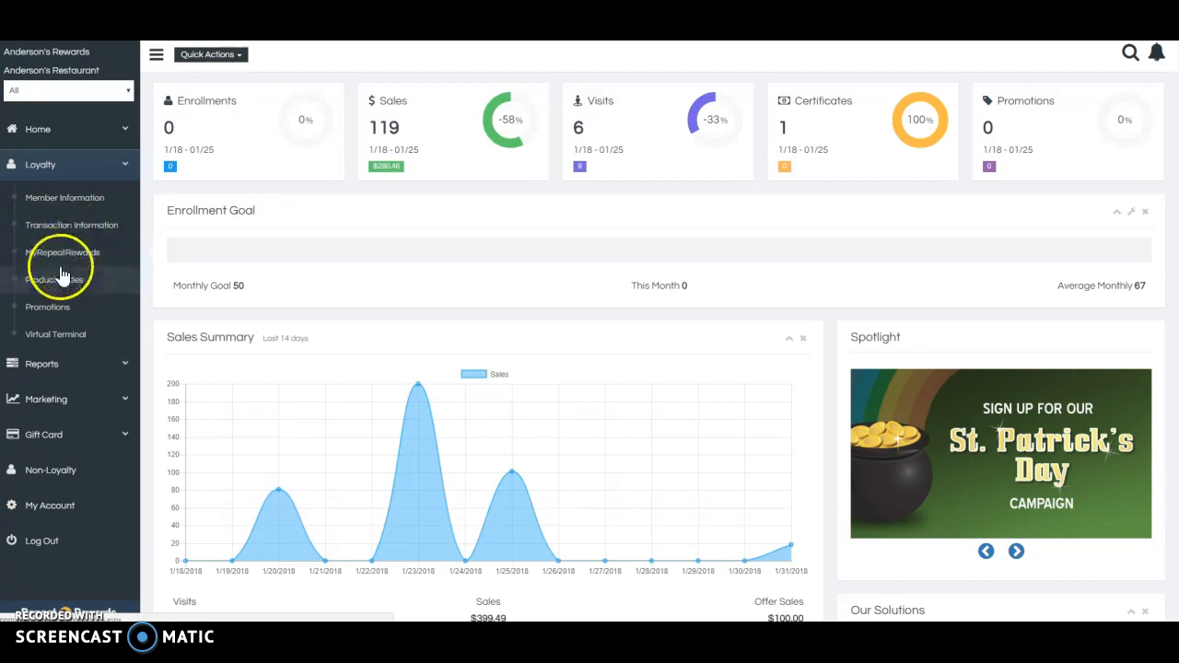
mouse_move(74, 285)
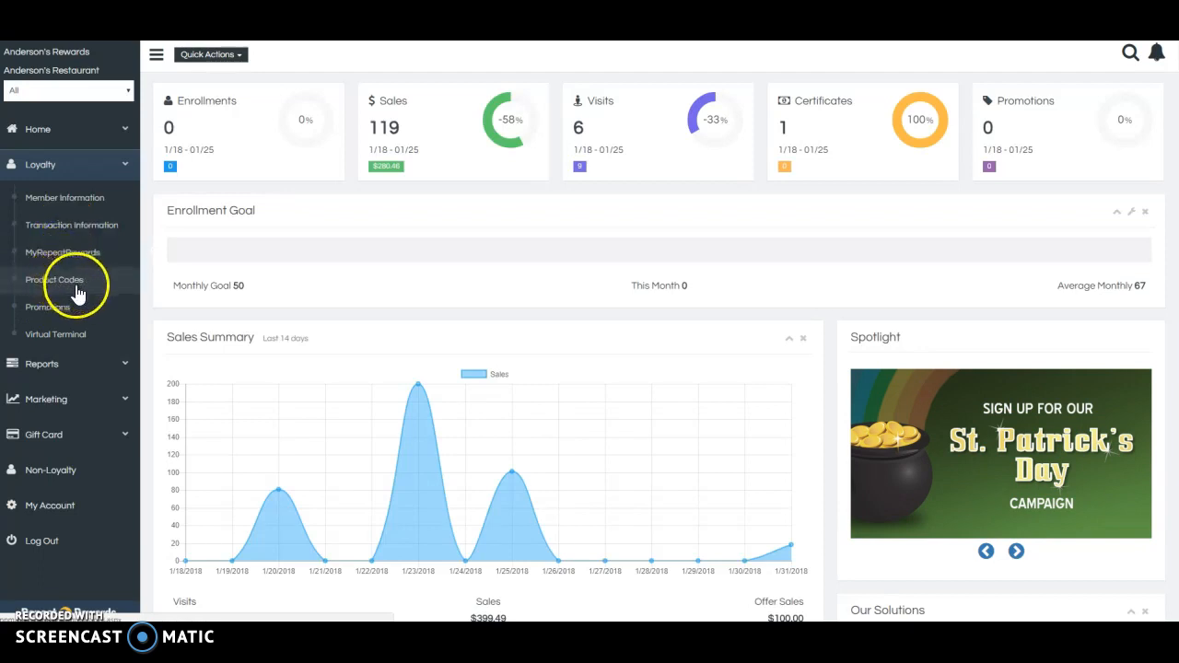
mouse_move(70, 333)
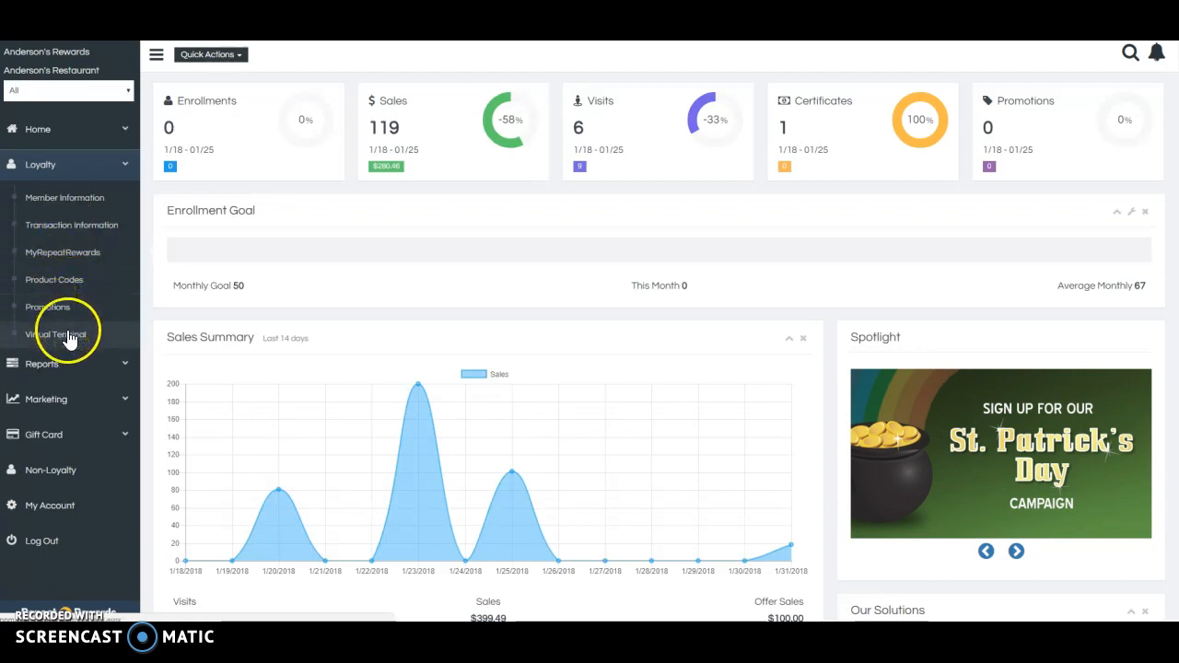
mouse_move(57, 306)
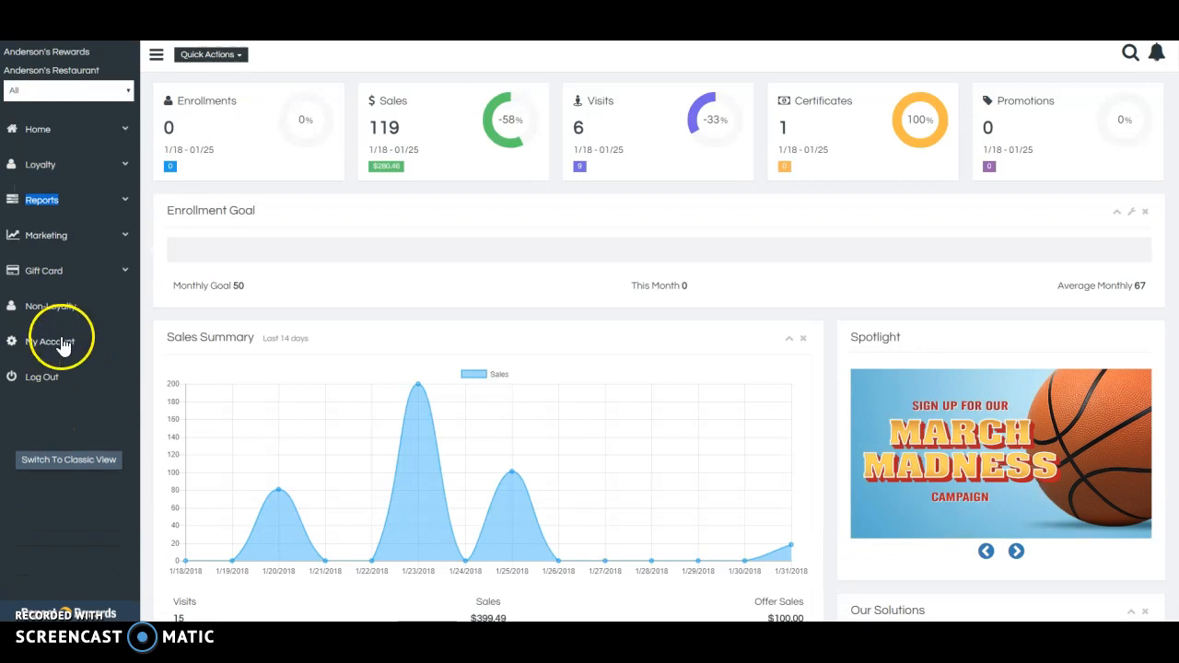
- Expand Reports to list Marketing, Loyalty and Employee reports
click(41, 199)
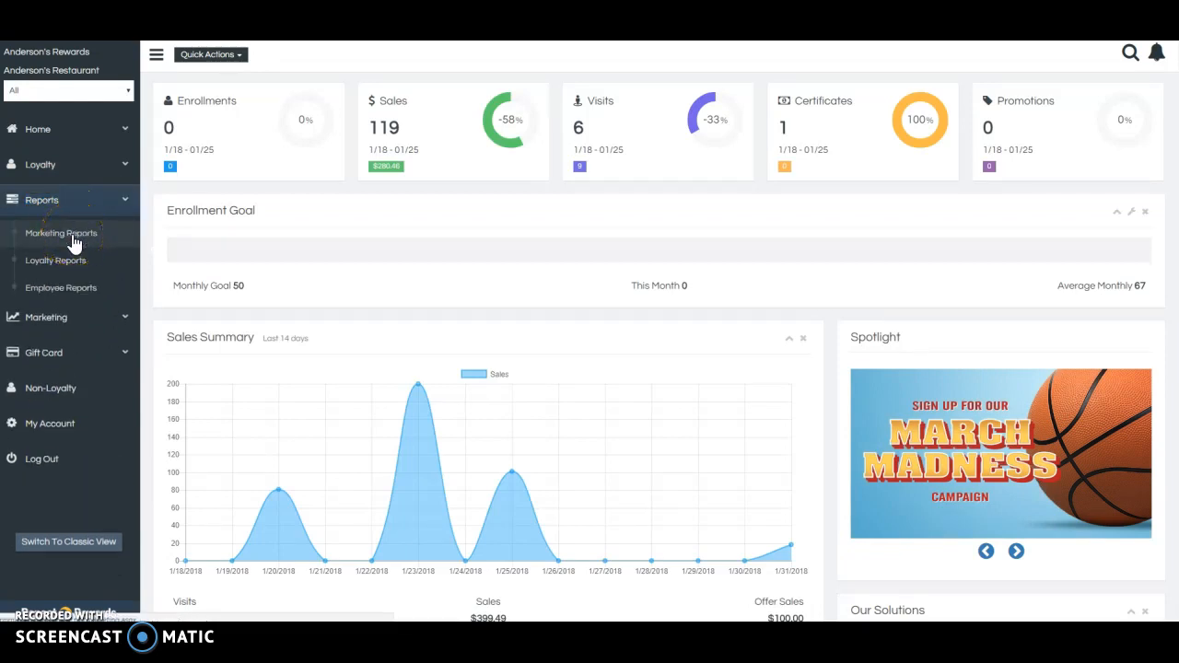
click(1017, 551)
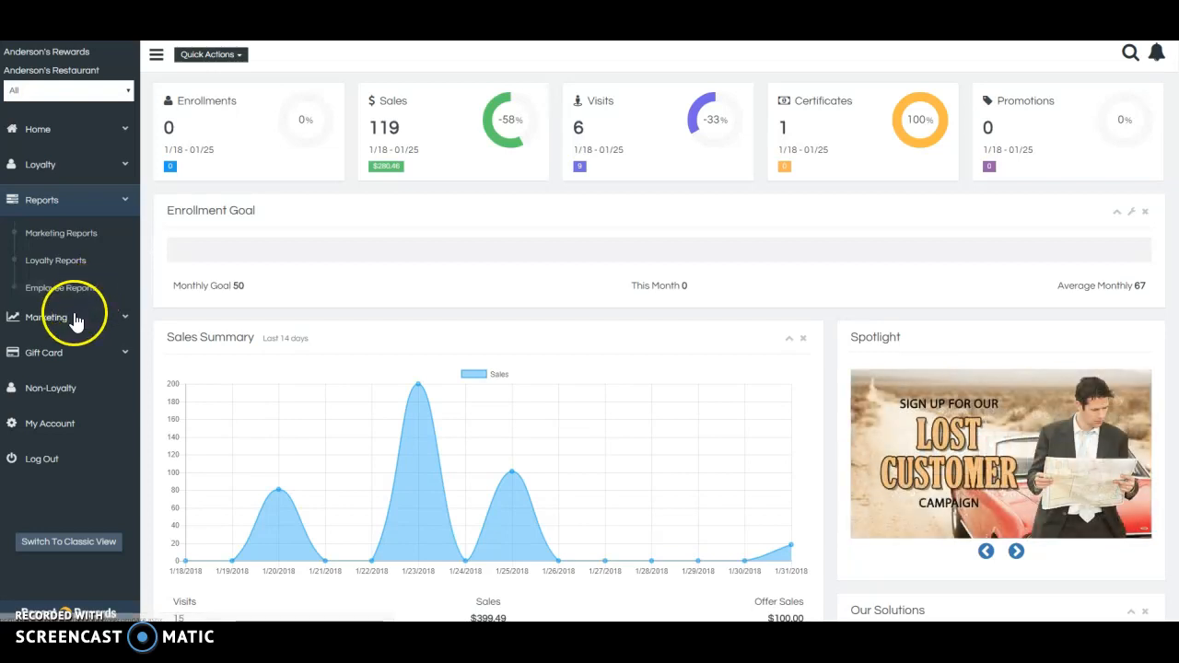
- Expand Marketing to list Mobile App, Surveys, Campaigns, Direct Mail, Email, Social Media and Text Messaging
click(46, 317)
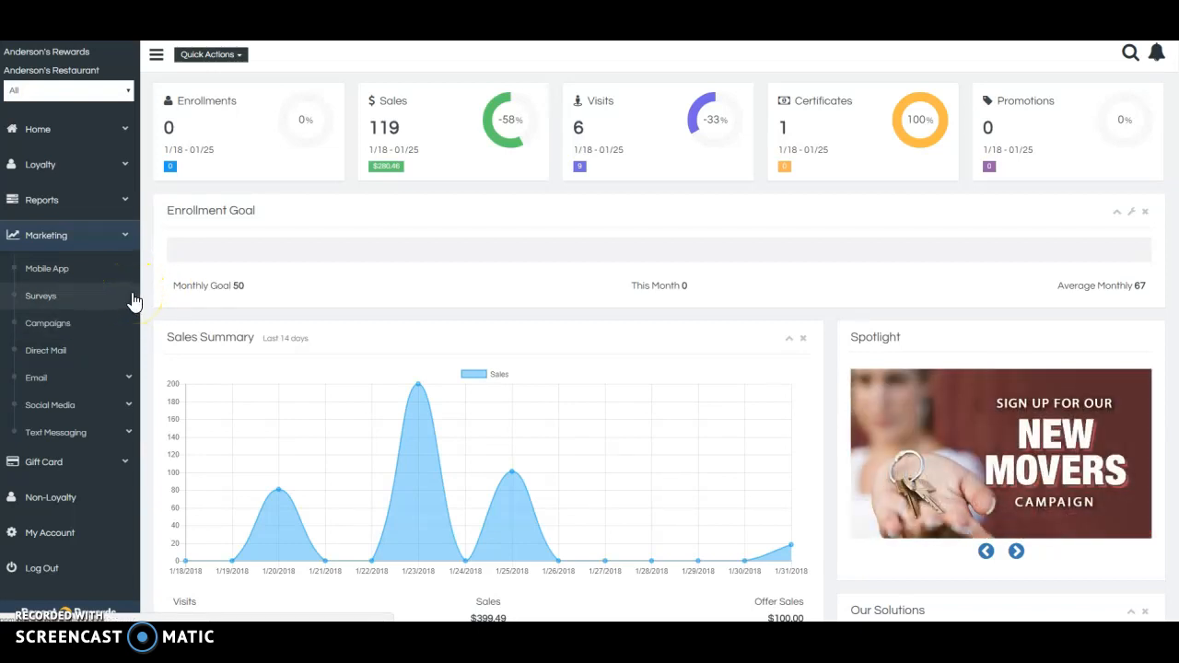
mouse_move(101, 294)
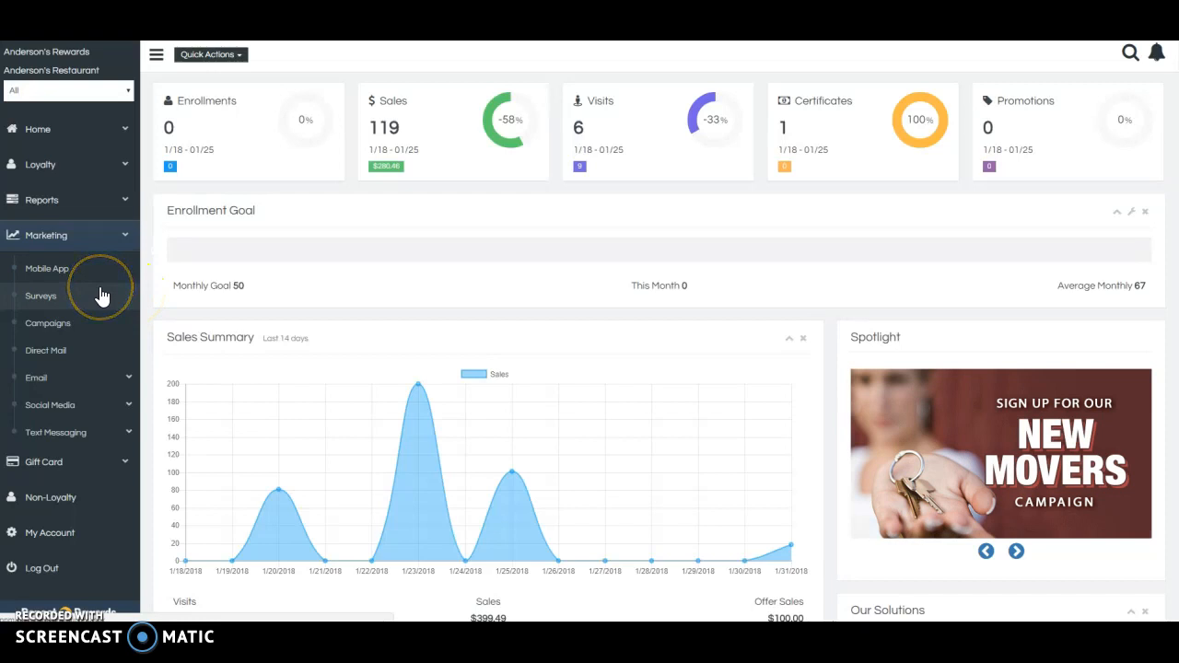
mouse_move(67, 377)
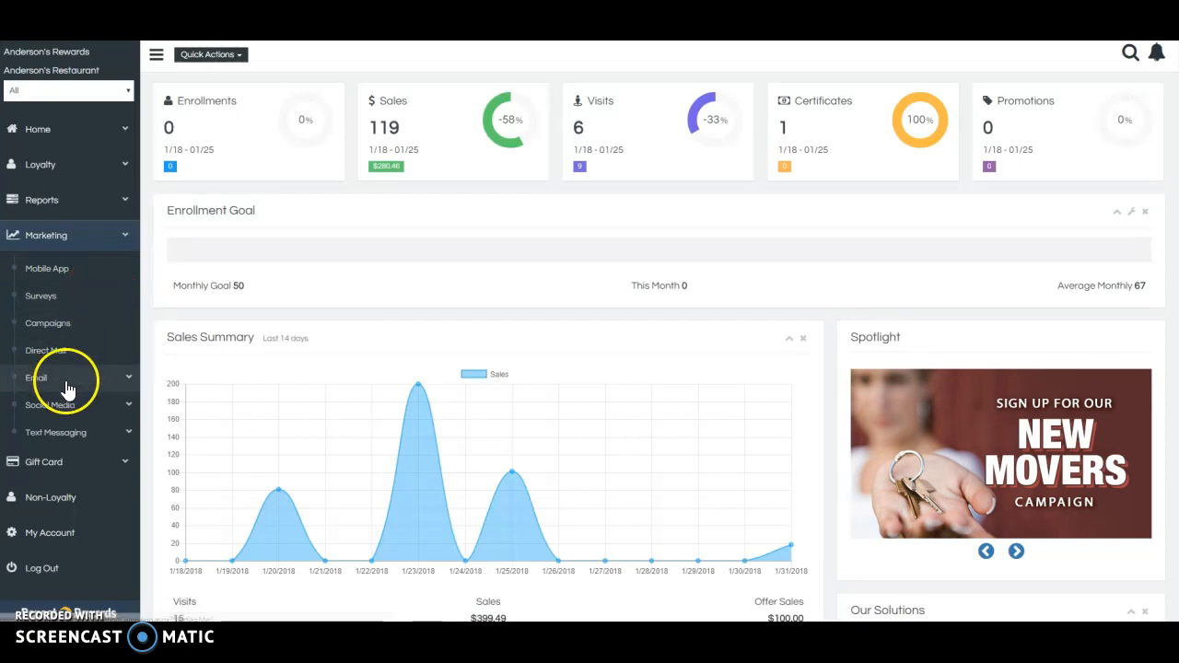
mouse_move(64, 433)
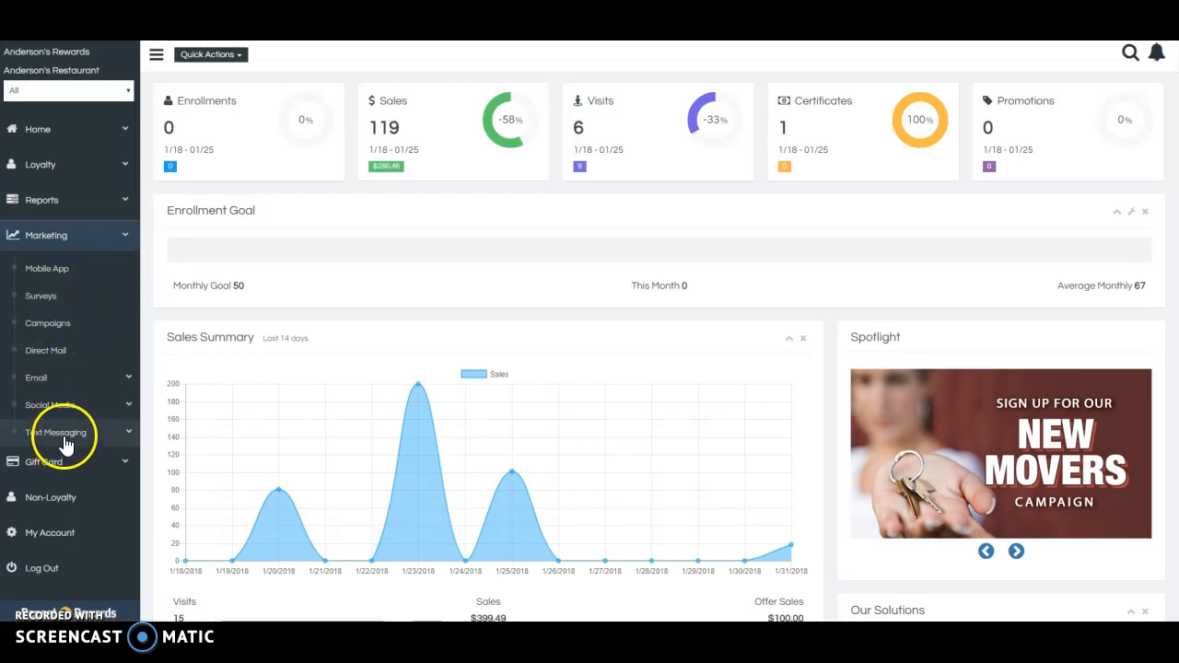
- Expand Gift Card to list Overview, Account, Activity, Activity Summary, Virtual Terminal and Online Gift Cards
click(1017, 551)
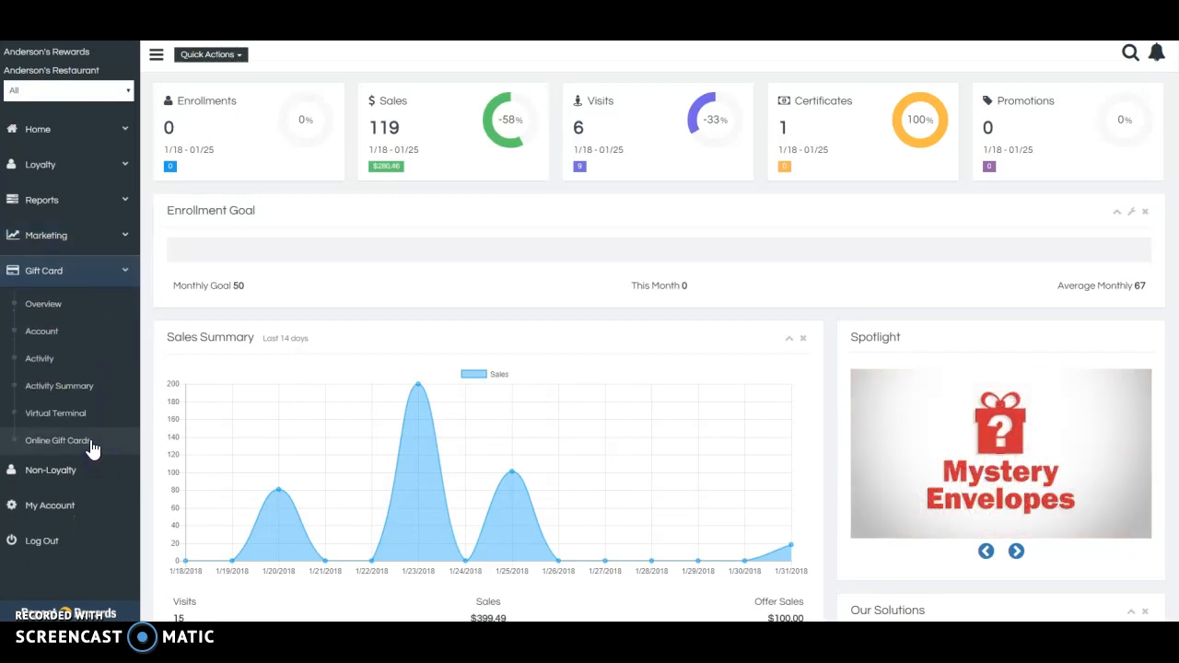
mouse_move(76, 358)
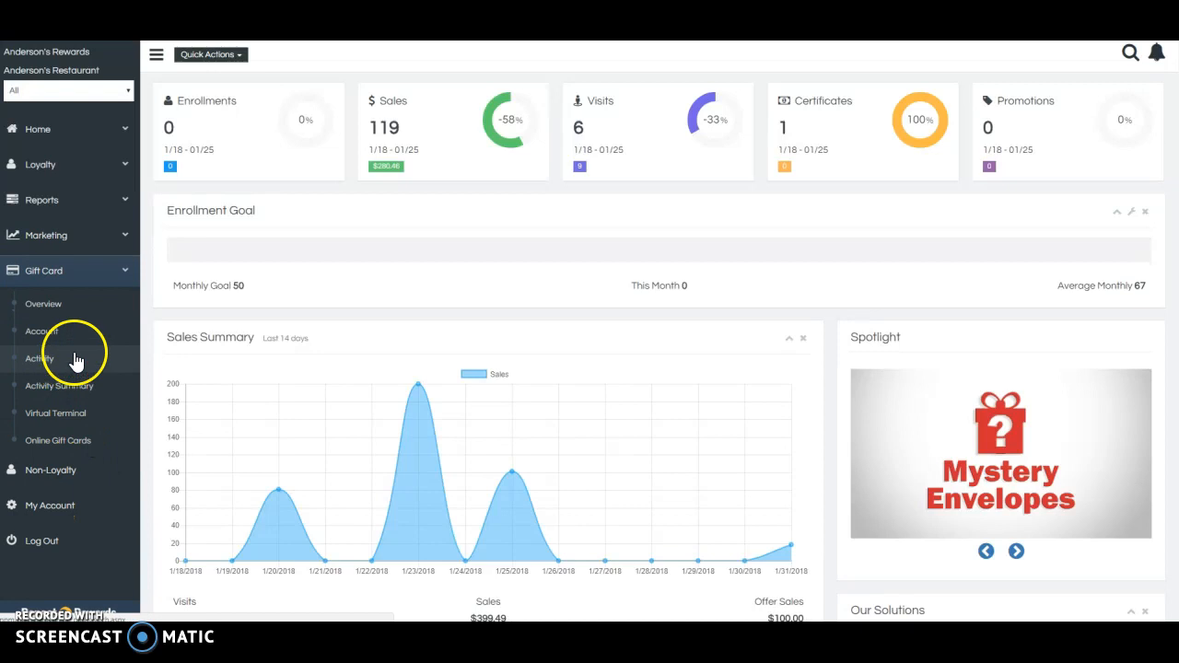
mouse_move(67, 339)
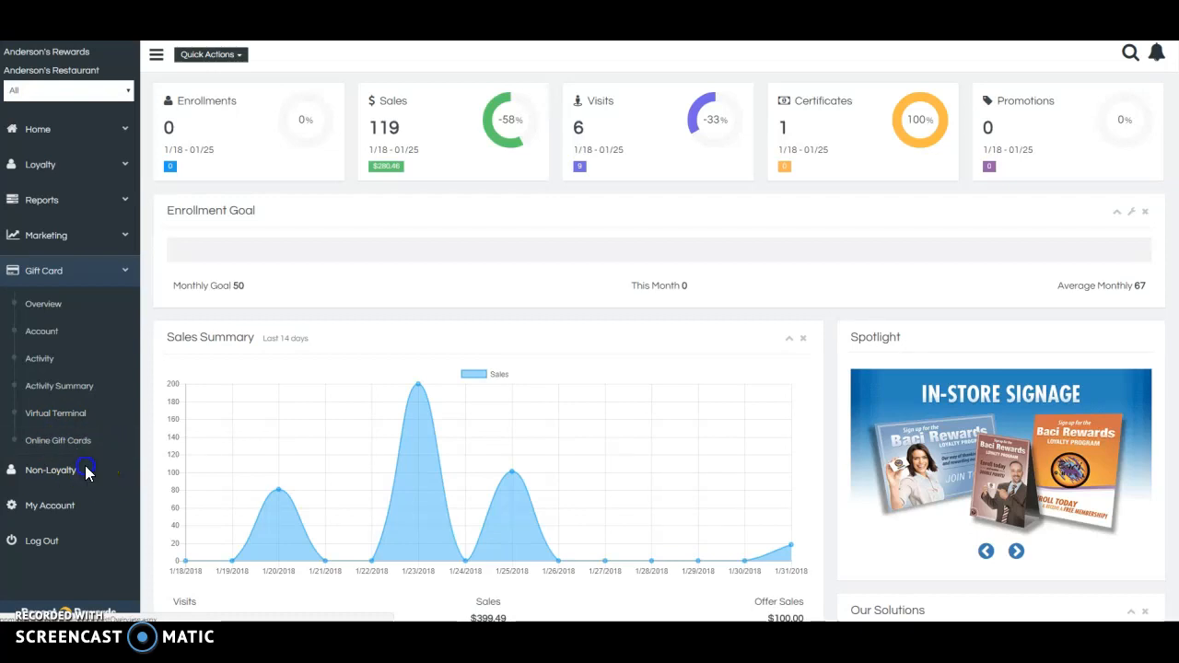
- Show the Non-Loyalty Lists Overview with its one-active-customer list stats
click(52, 470)
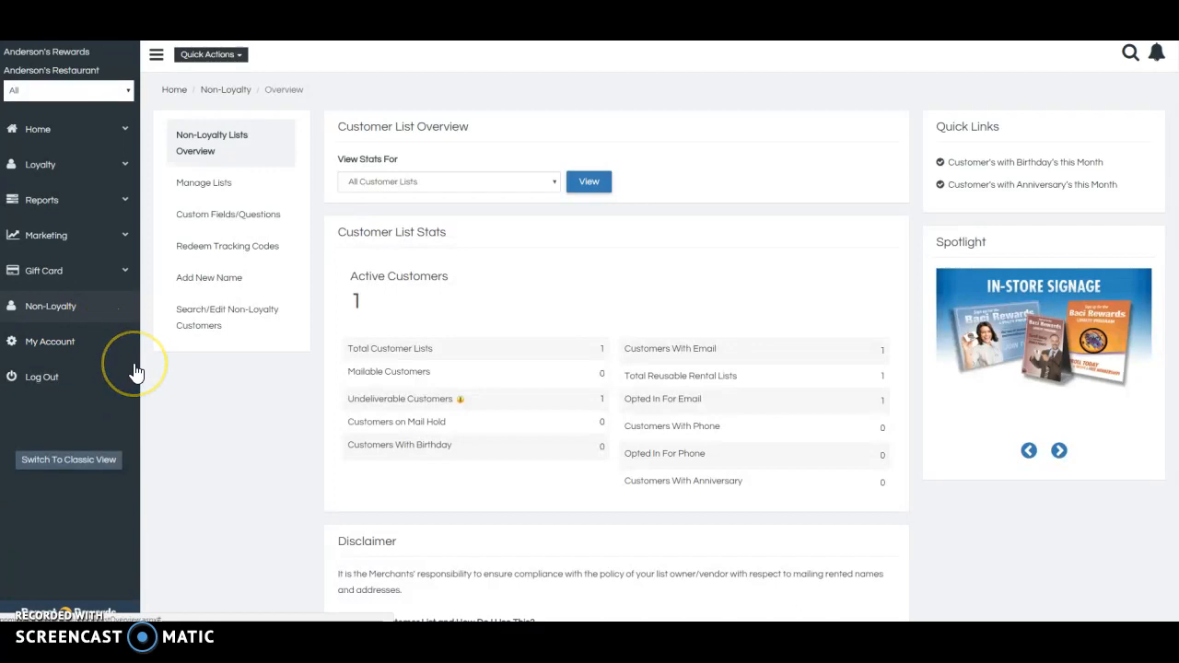
mouse_move(195, 379)
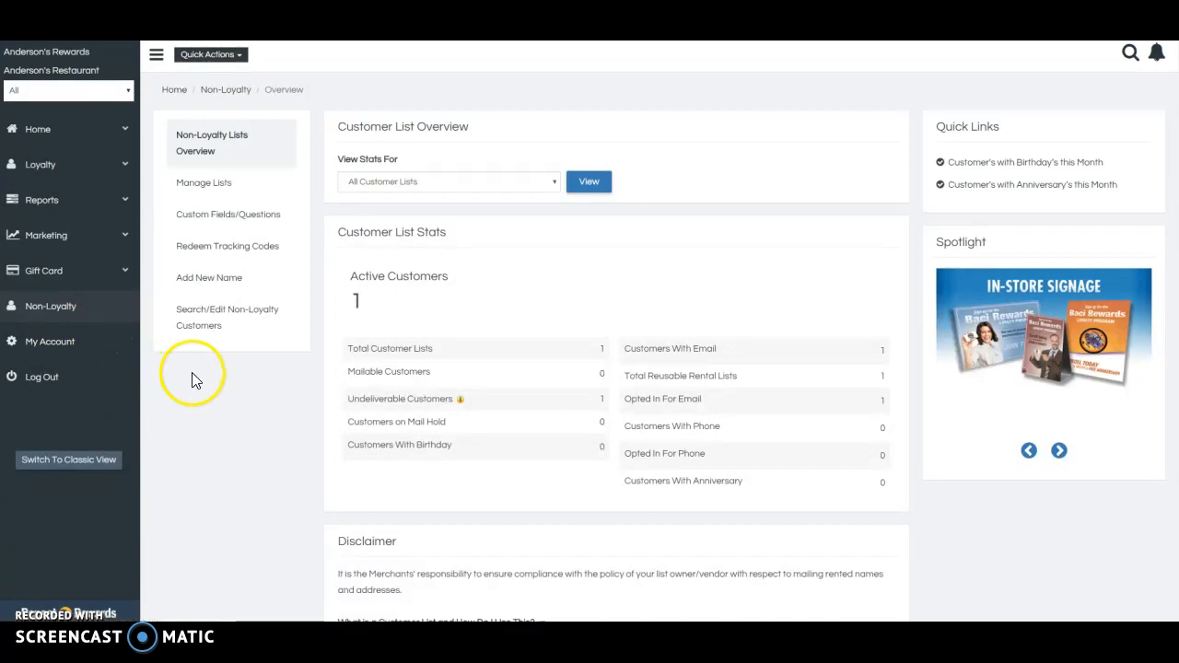
mouse_move(228, 219)
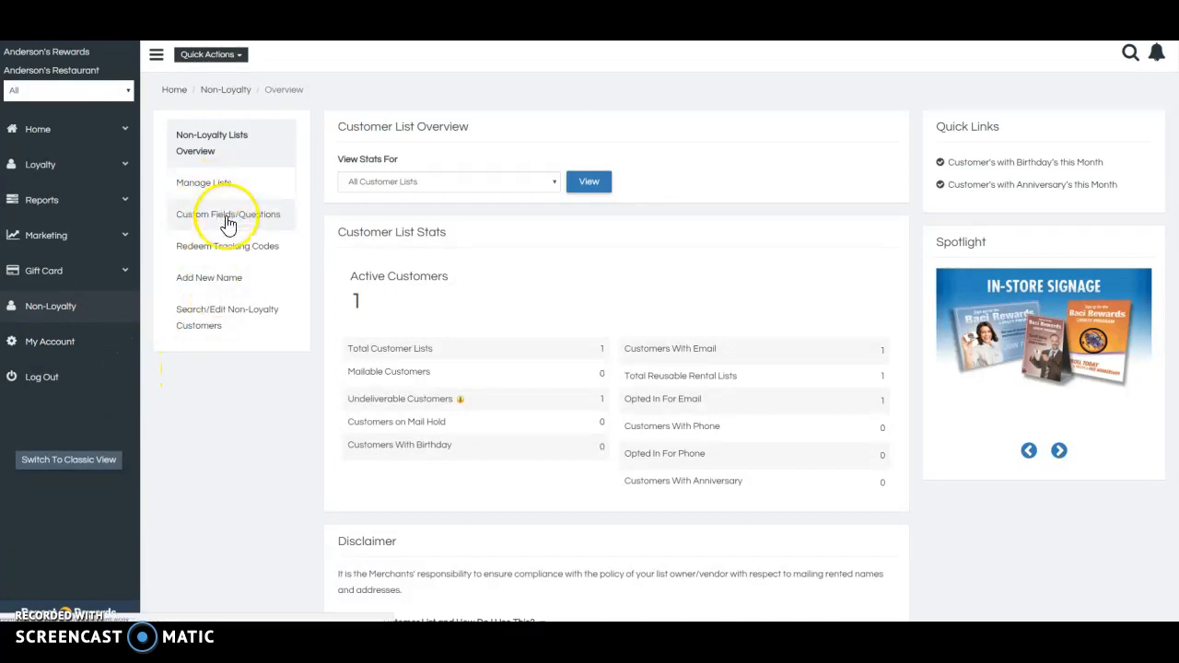
mouse_move(202, 182)
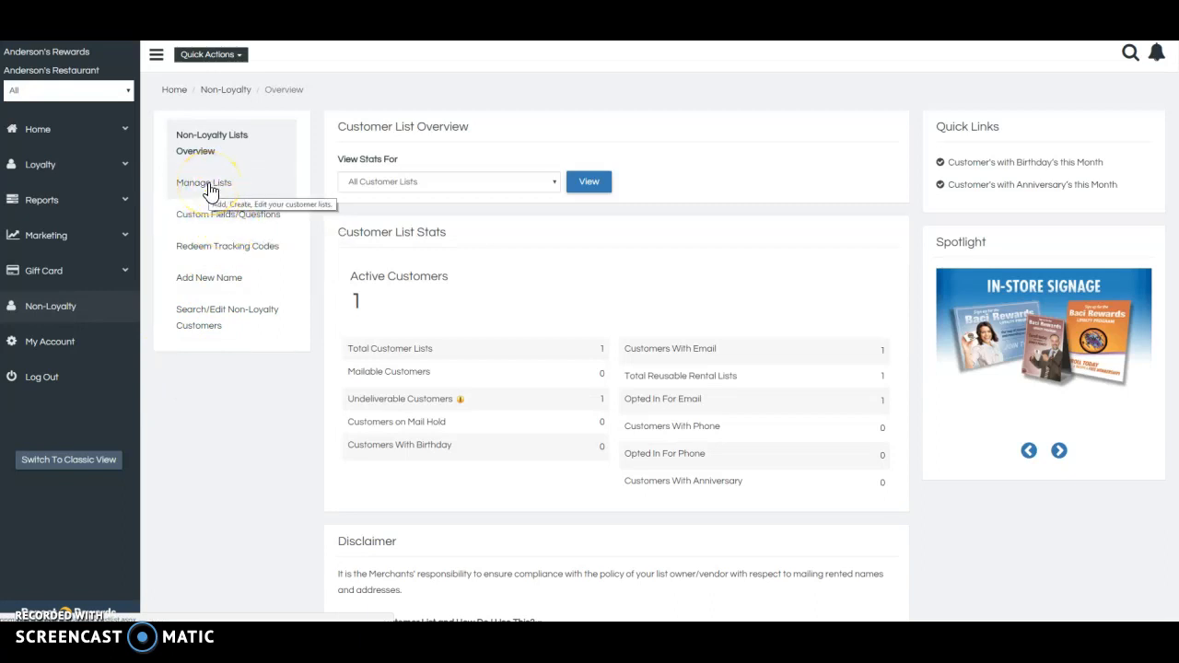
mouse_move(202, 324)
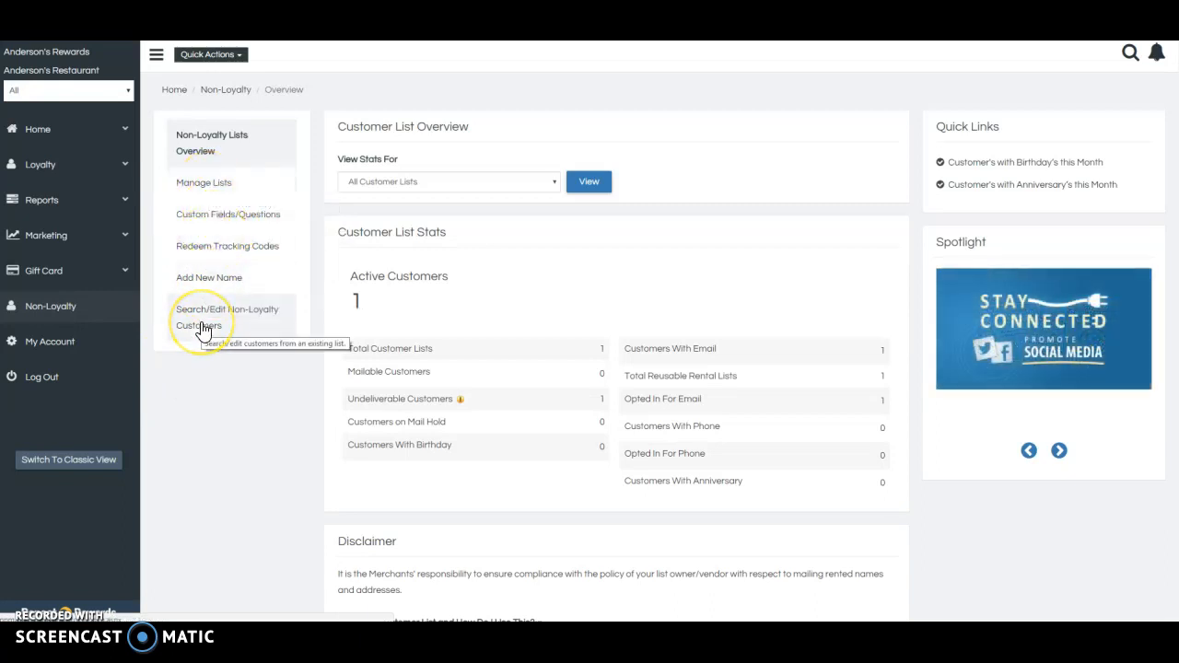
mouse_move(401, 268)
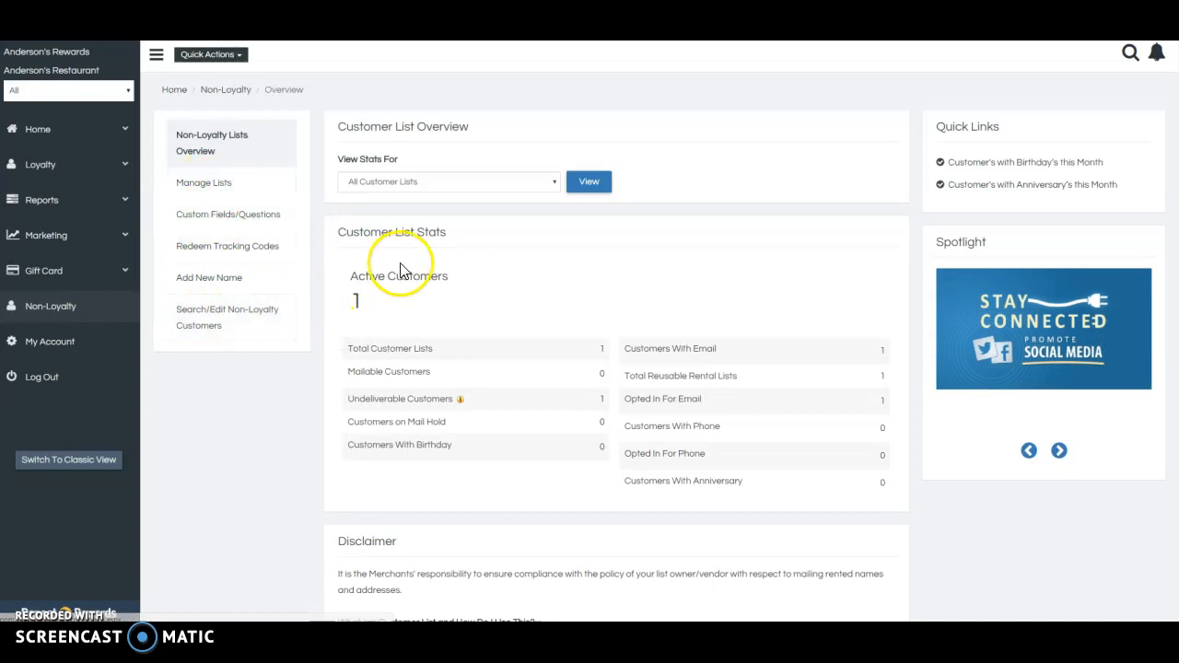
mouse_move(378, 304)
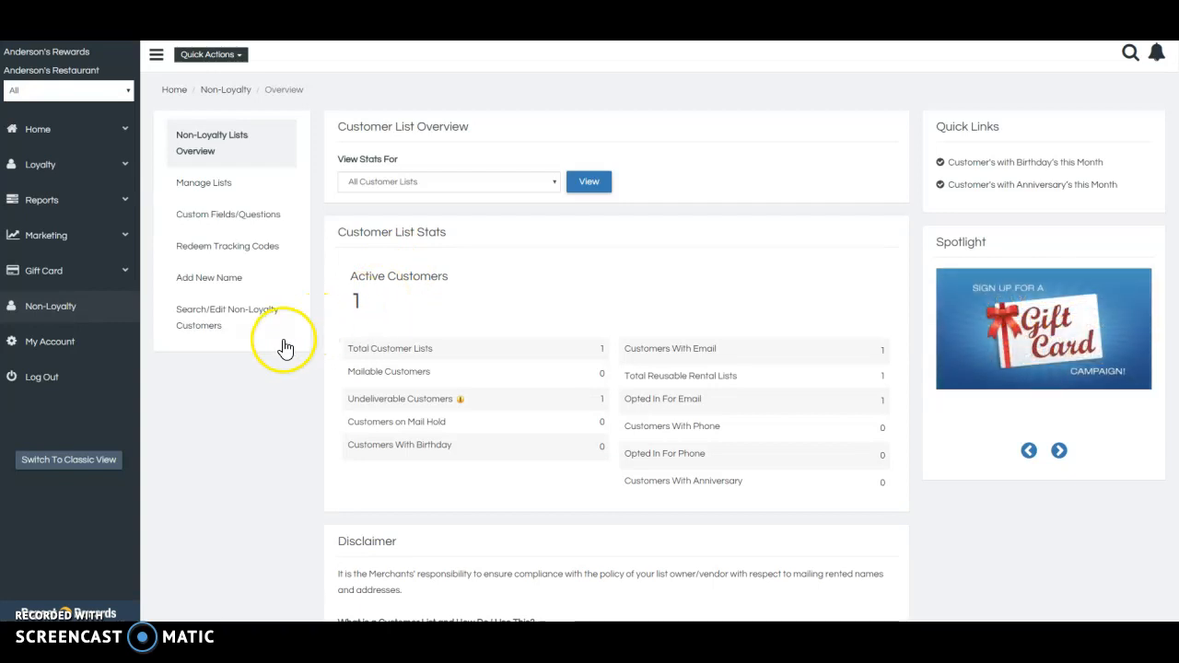
- Show My Account information with two restaurant addresses, credit card payment methods and $0.00 balance
click(50, 340)
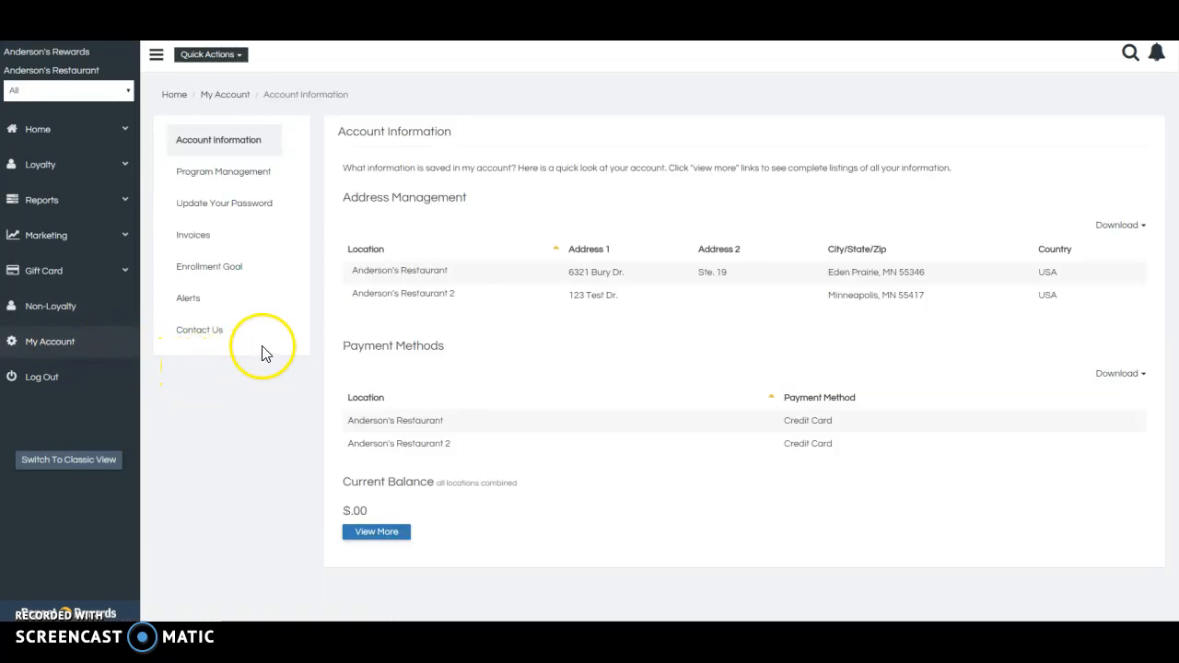
mouse_move(247, 240)
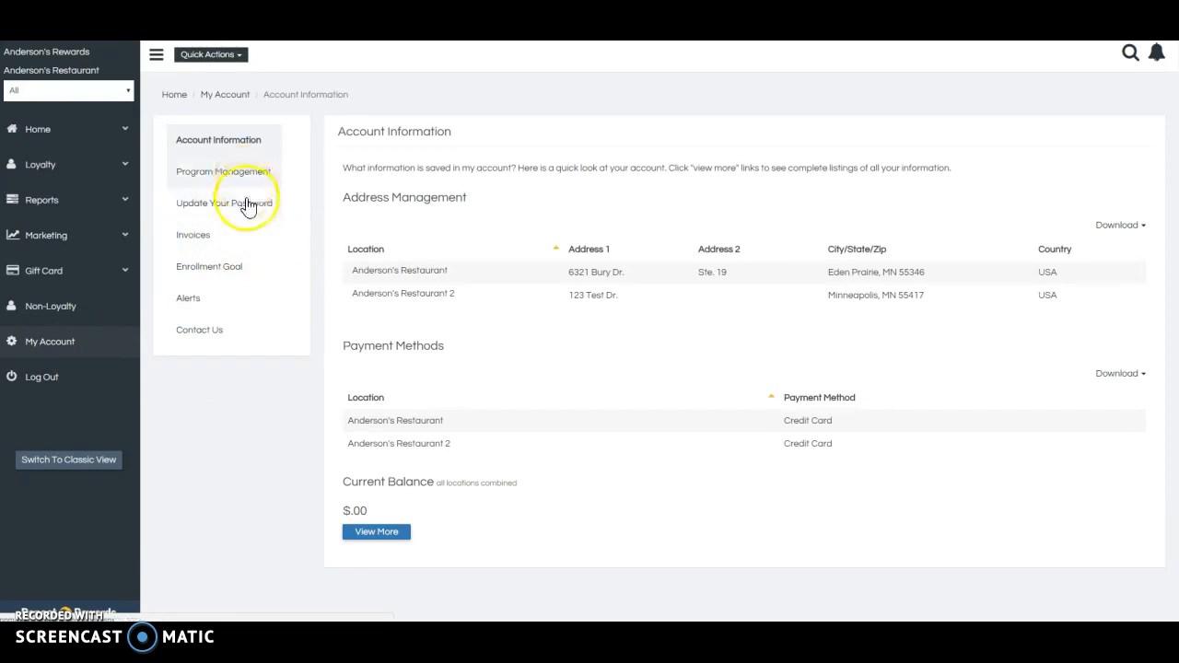
mouse_move(232, 277)
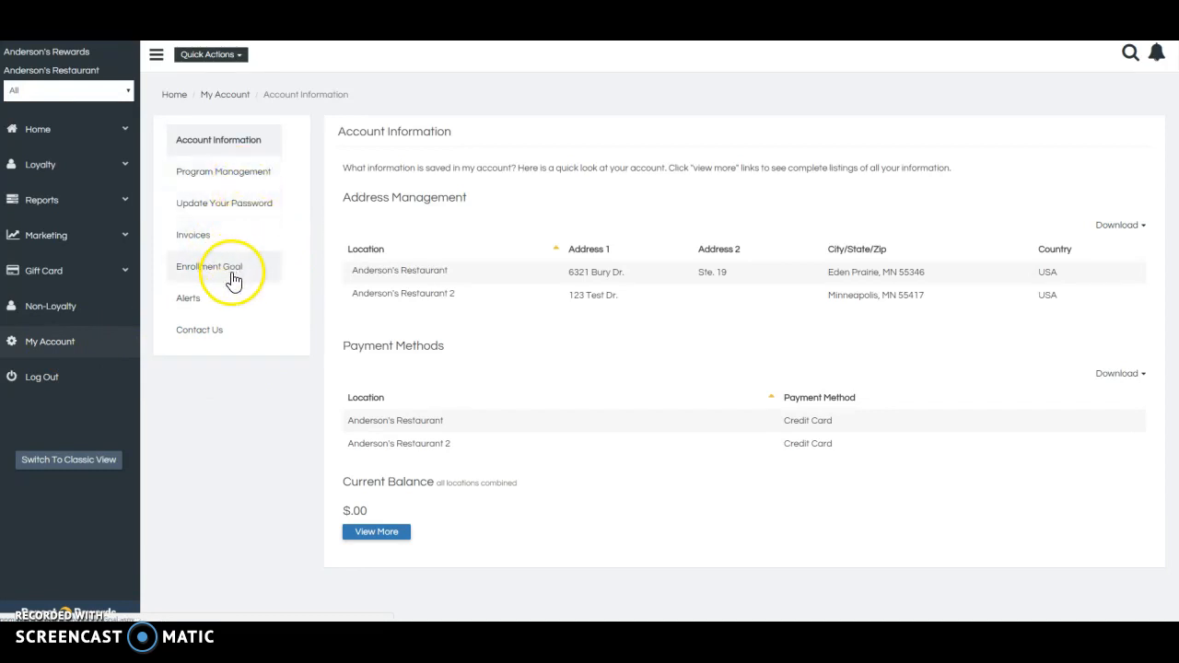
mouse_move(228, 302)
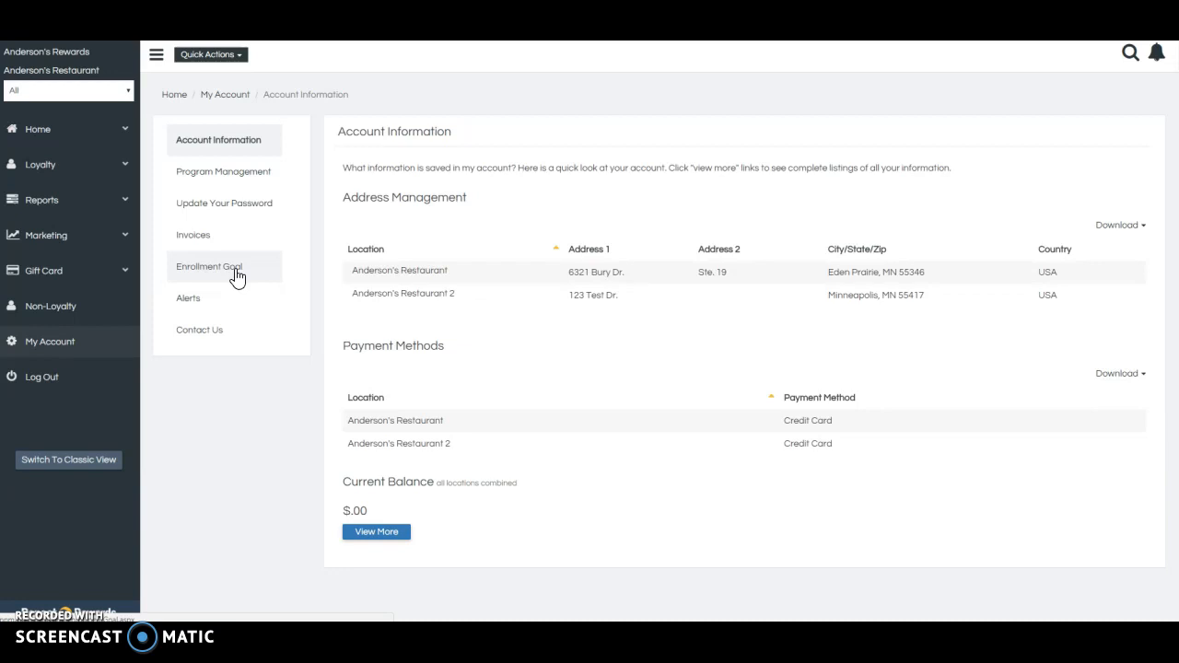
mouse_move(143, 372)
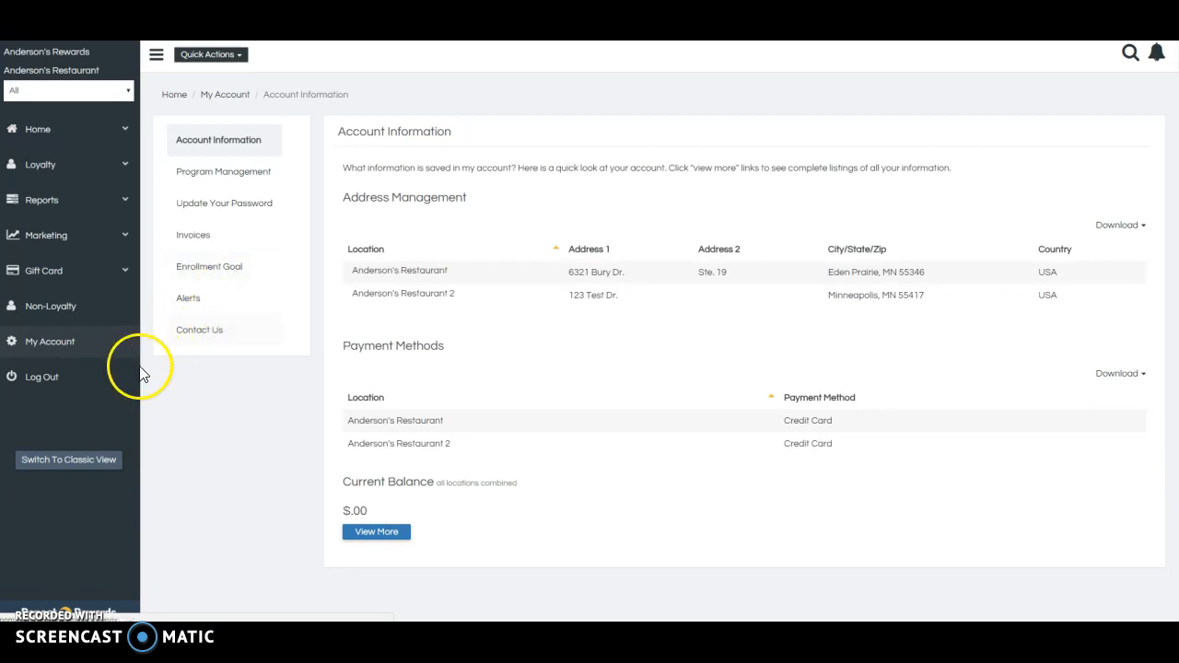
mouse_move(39, 381)
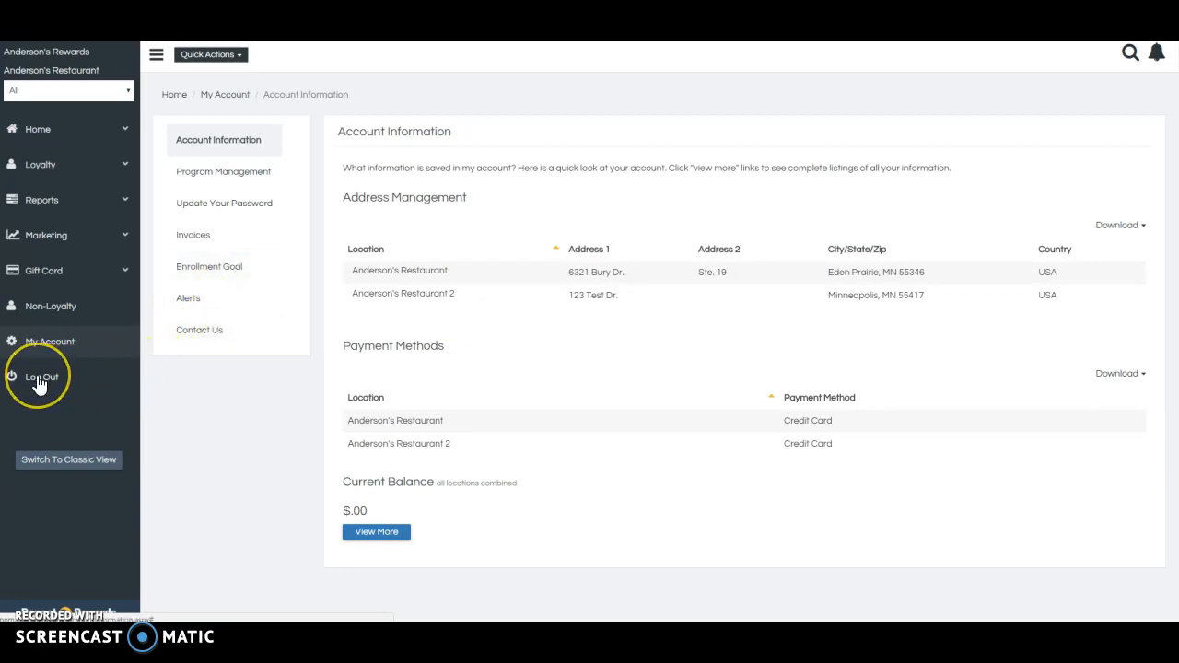